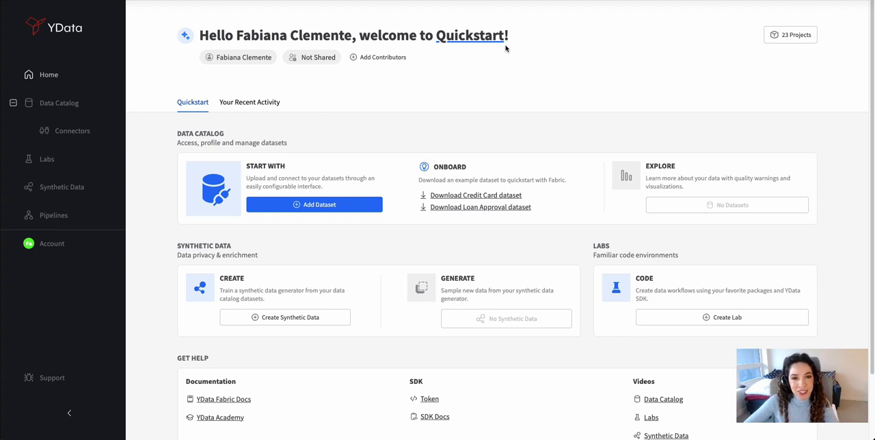
mouse_move(372, 75)
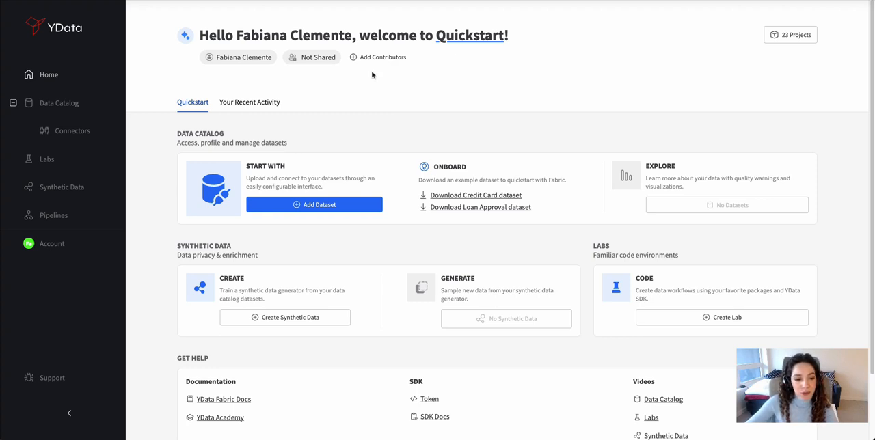
Open the Connect to a Source dialog and choose MySQL as the connector.
left_click(314, 204)
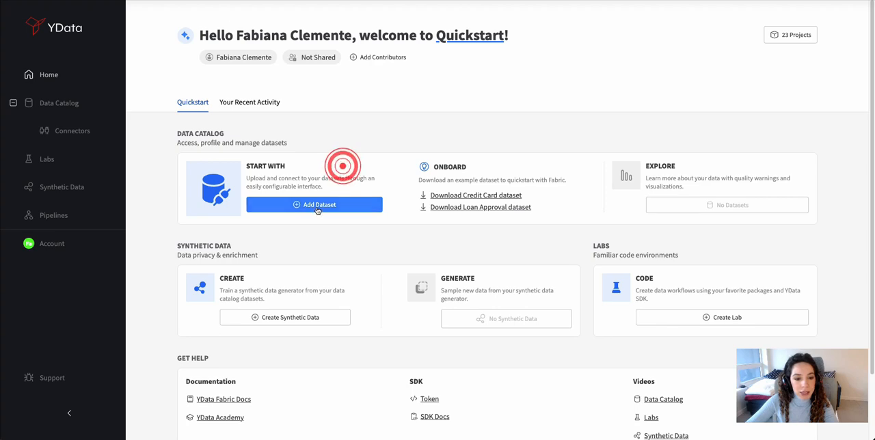
left_click(314, 204)
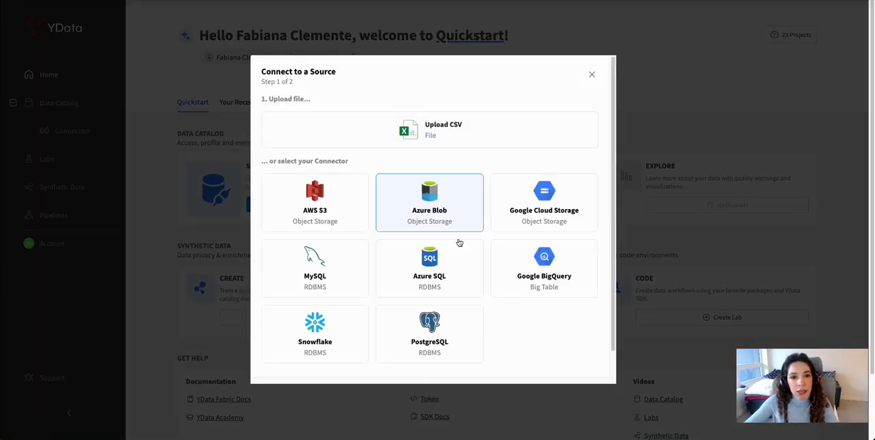
mouse_move(483, 227)
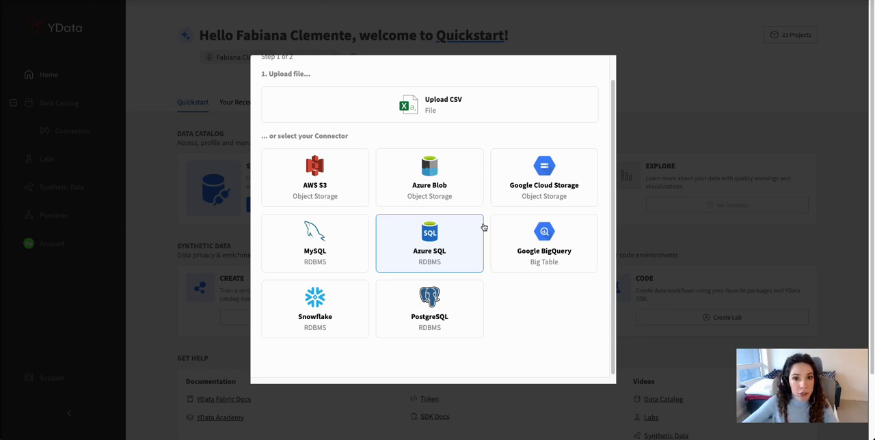
mouse_move(314, 243)
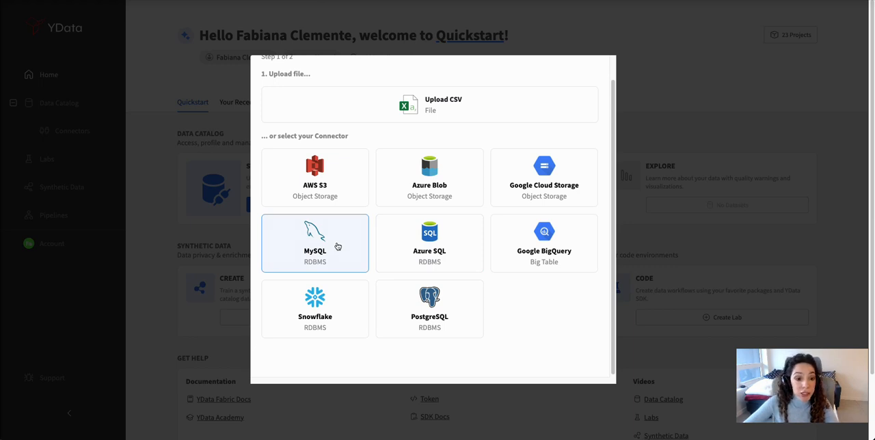
left_click(315, 242)
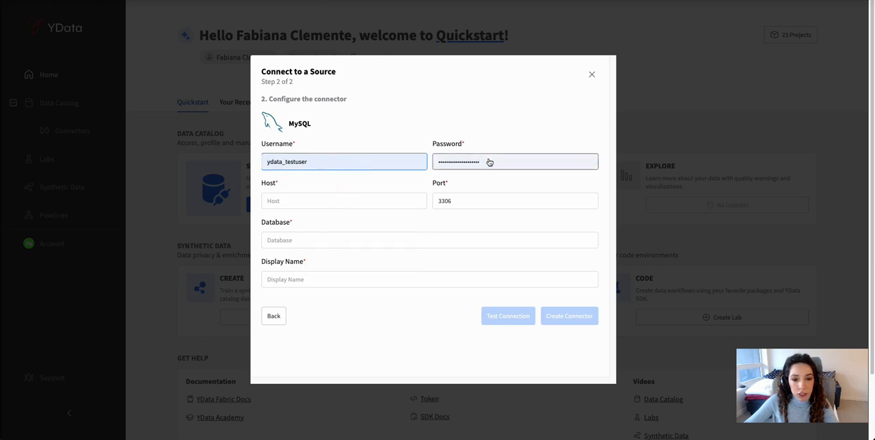
Set the host to data-science-mysql and database to berka, then test the connection.
left_click(343, 200)
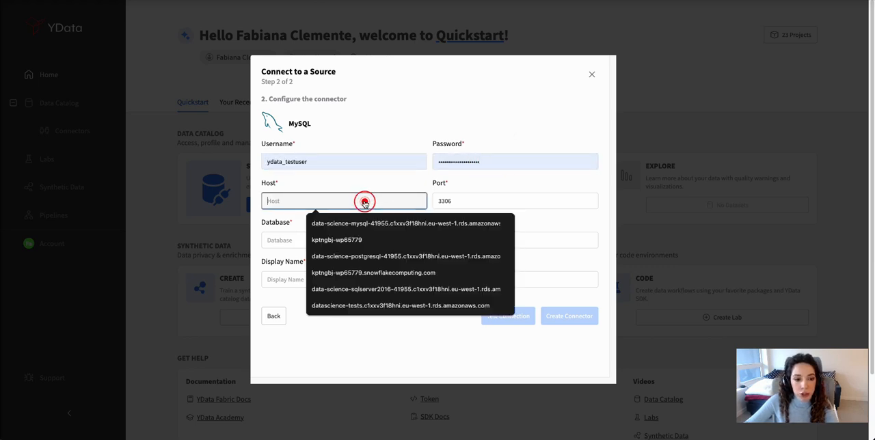
left_click(398, 224)
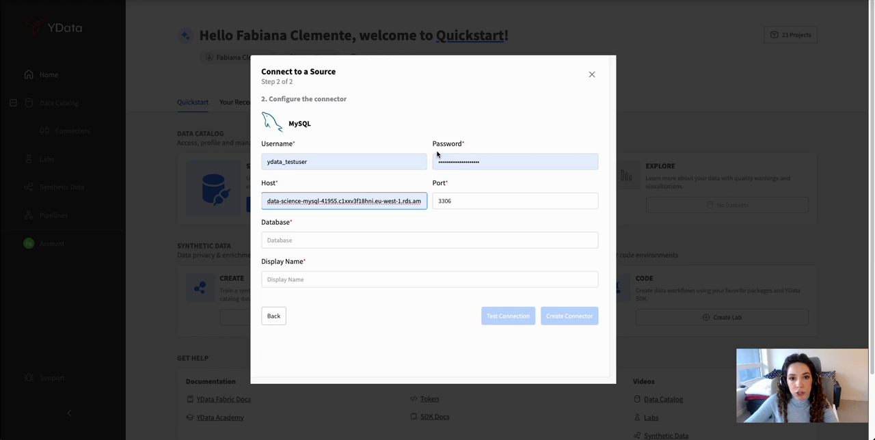
left_click(430, 240)
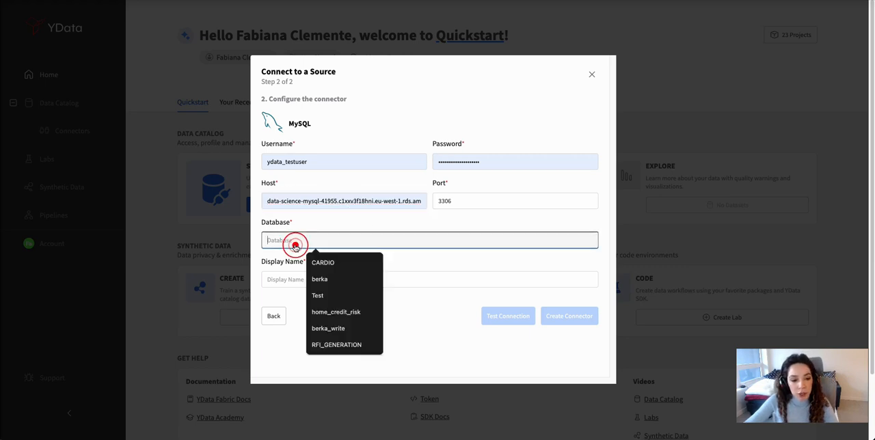
type("berka")
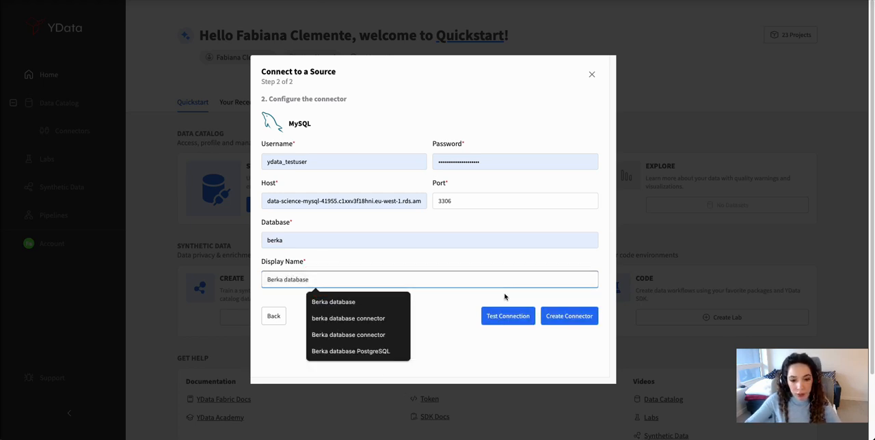
left_click(508, 316)
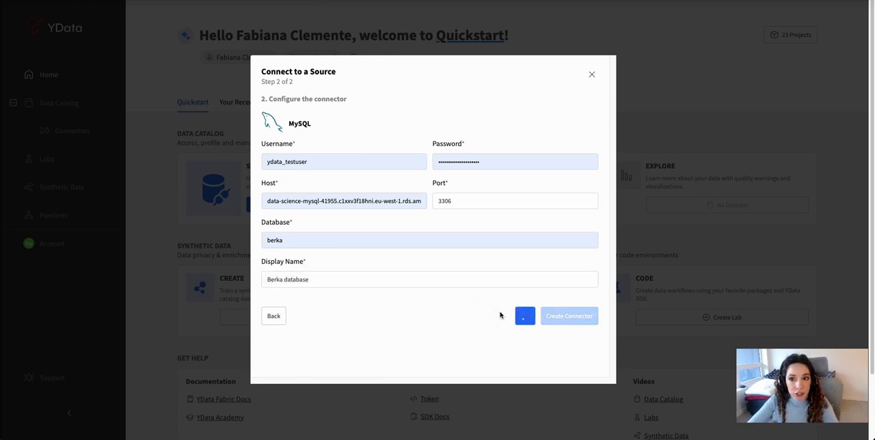
Rerun the connection test until it succeeds, then create the Berka database connector.
left_click(525, 316)
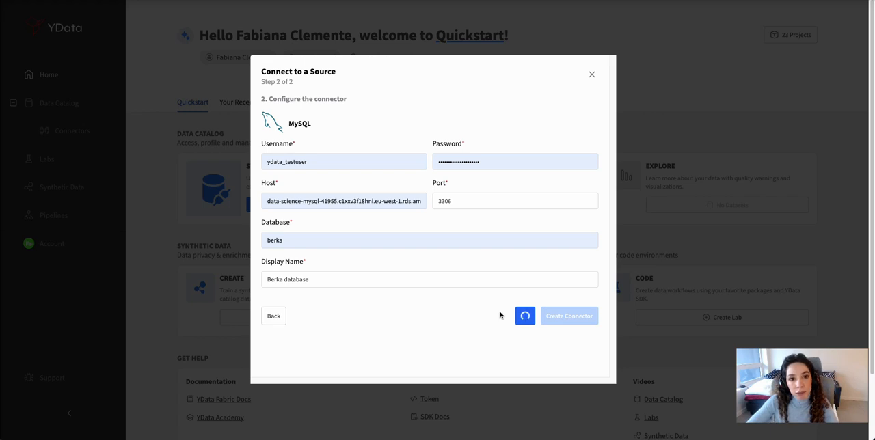
left_click(524, 316)
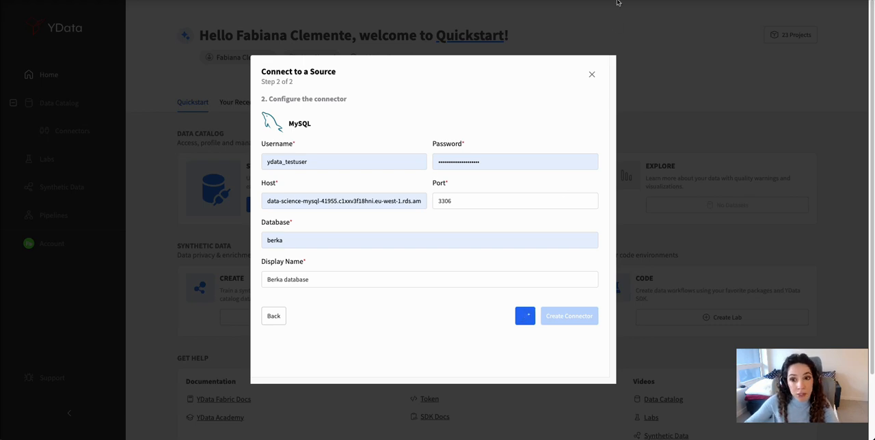
left_click(525, 316)
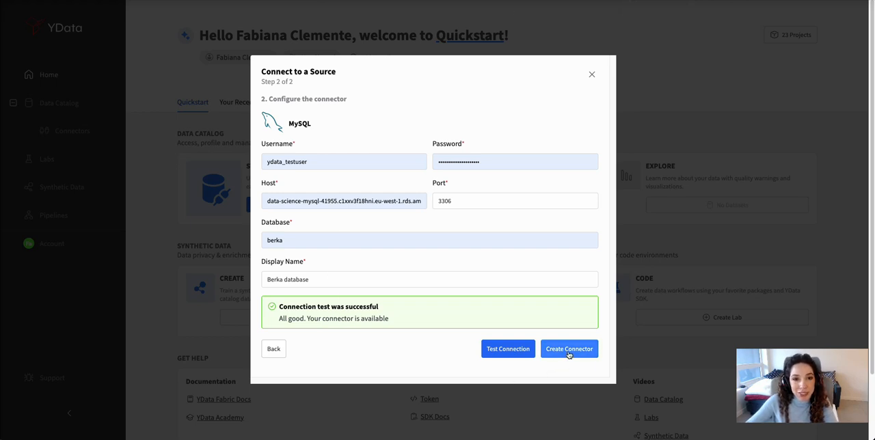
left_click(569, 348)
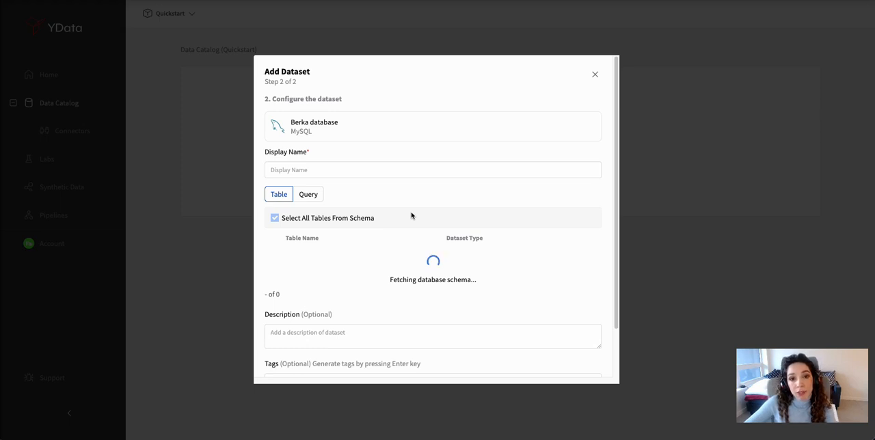
mouse_move(373, 175)
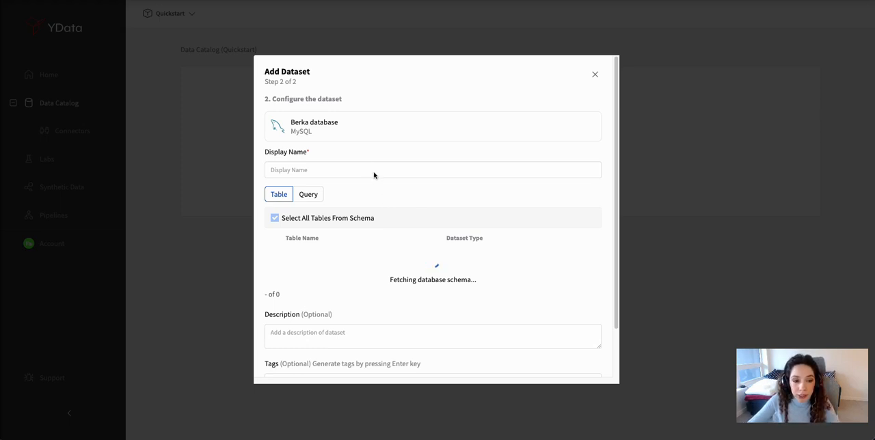
Name the dataset Berka, include all tables, and describe it as Berka database.
type("Berka")
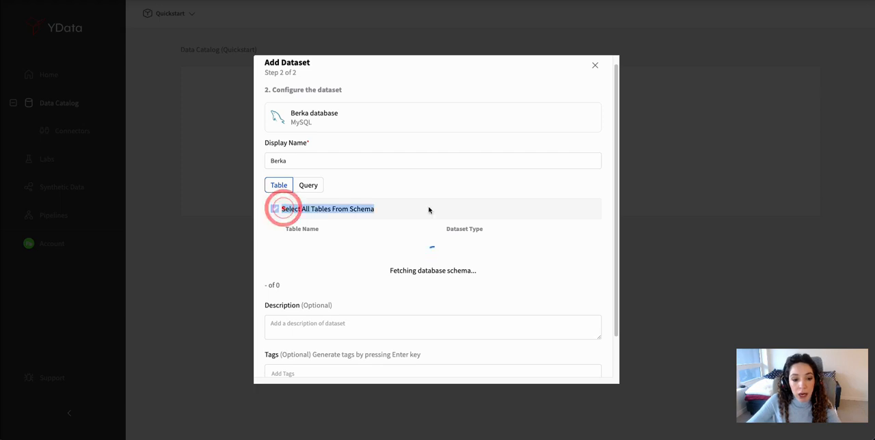
left_click(275, 209)
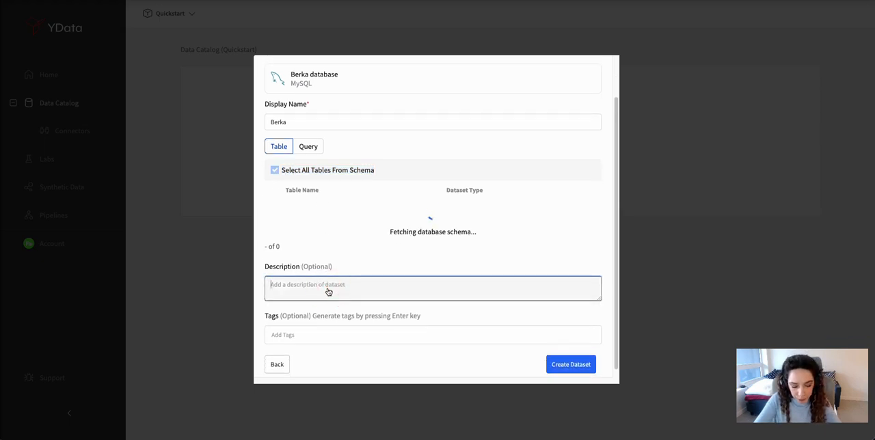
type("Berka database")
left_click(432, 334)
type("Financial")
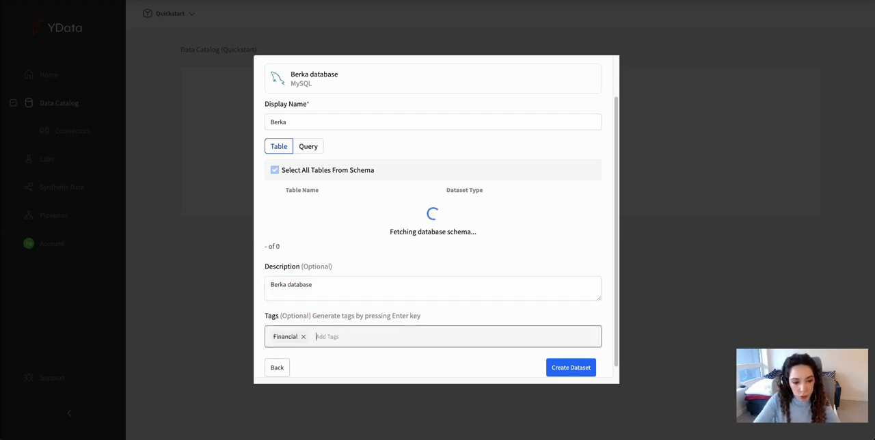
Tag the dataset Financial and Transactions and create it.
type("TRansact")
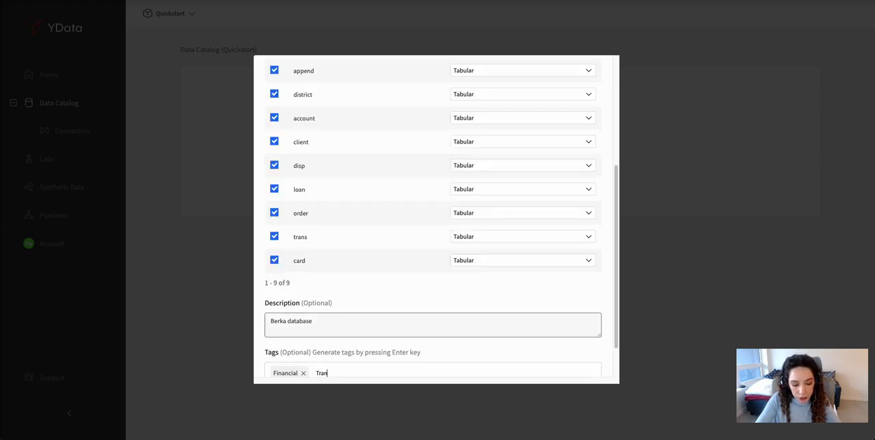
key("Enter")
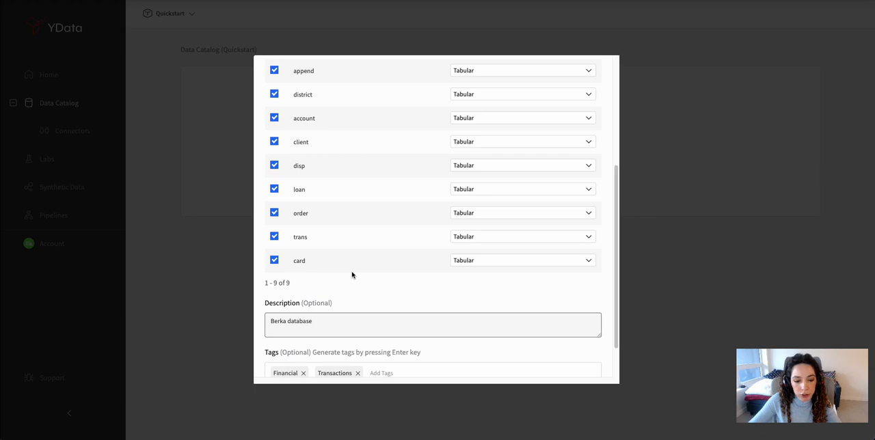
scroll("up", 3)
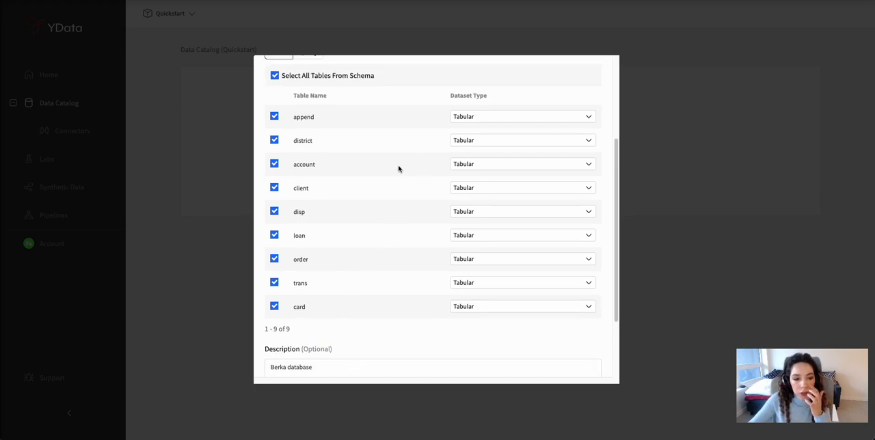
mouse_move(393, 164)
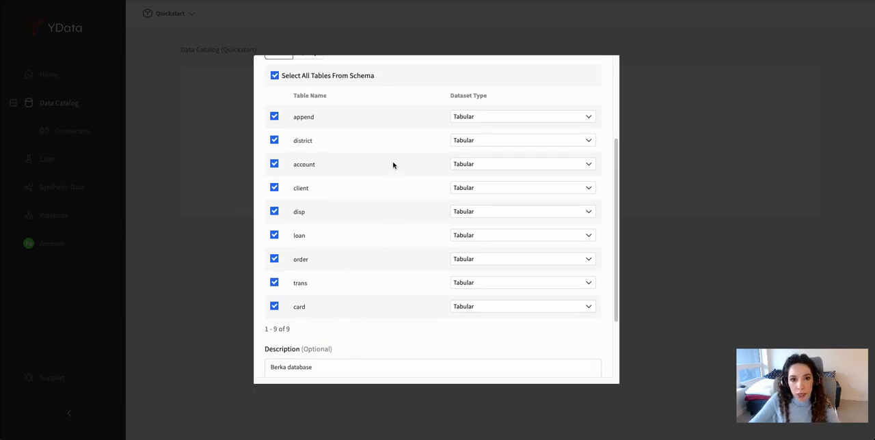
scroll("down", 3)
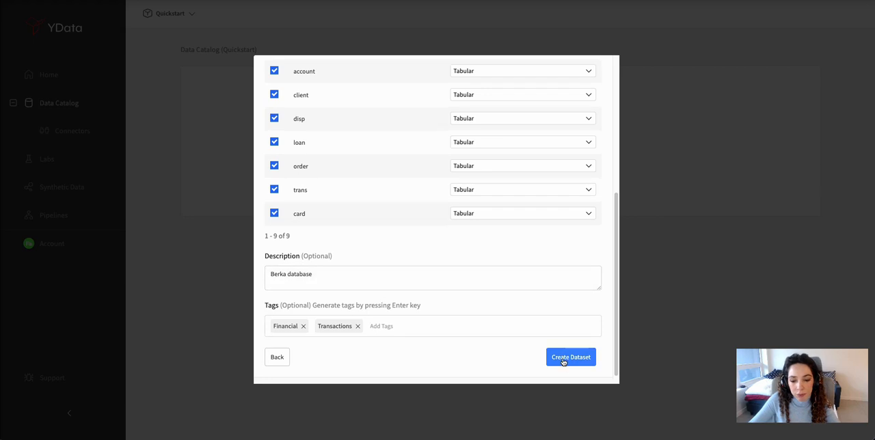
left_click(570, 357)
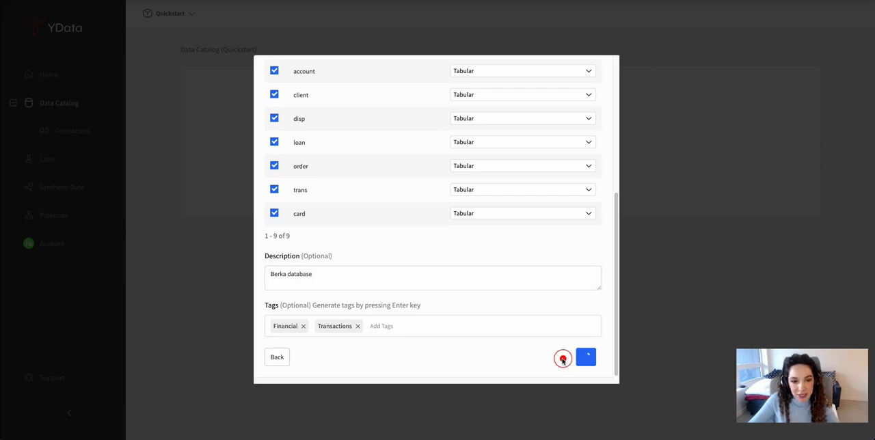
left_click(586, 357)
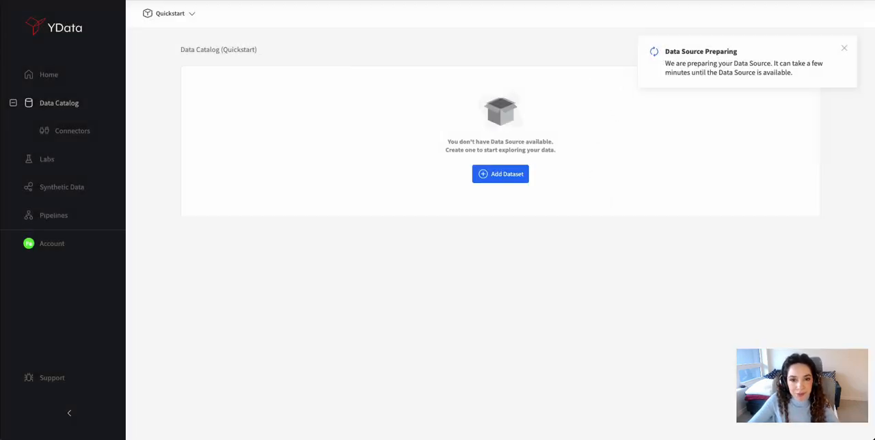
Wait in the Data Catalog for the Berka dataset to become available.
left_click(843, 48)
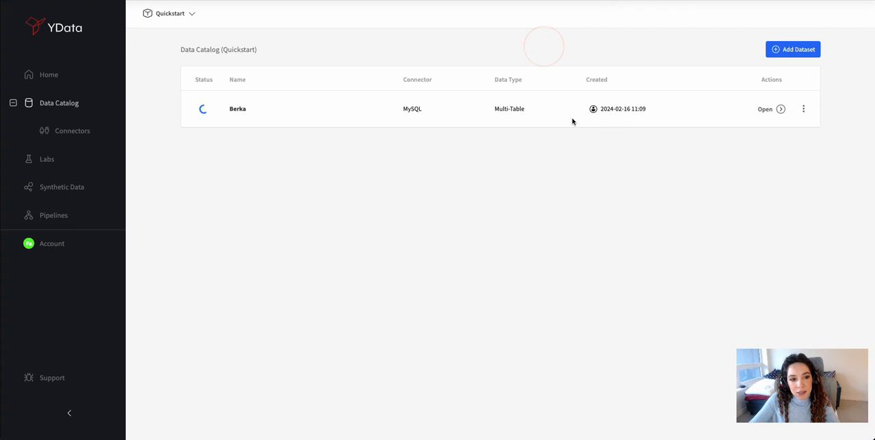
mouse_move(317, 147)
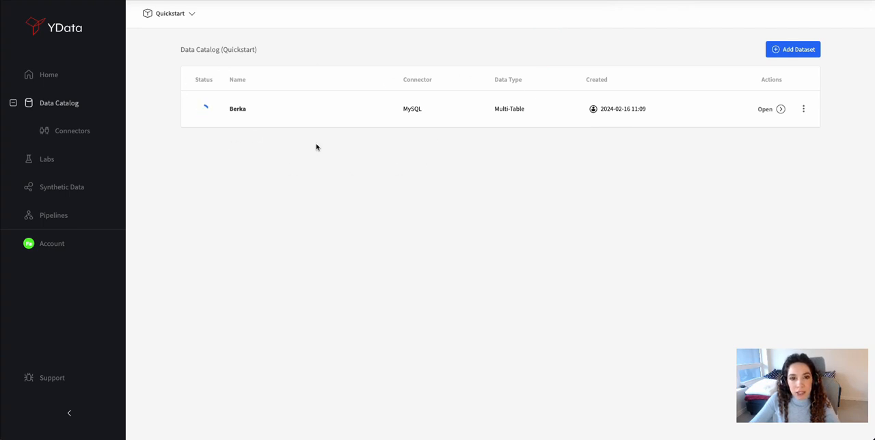
mouse_move(550, 45)
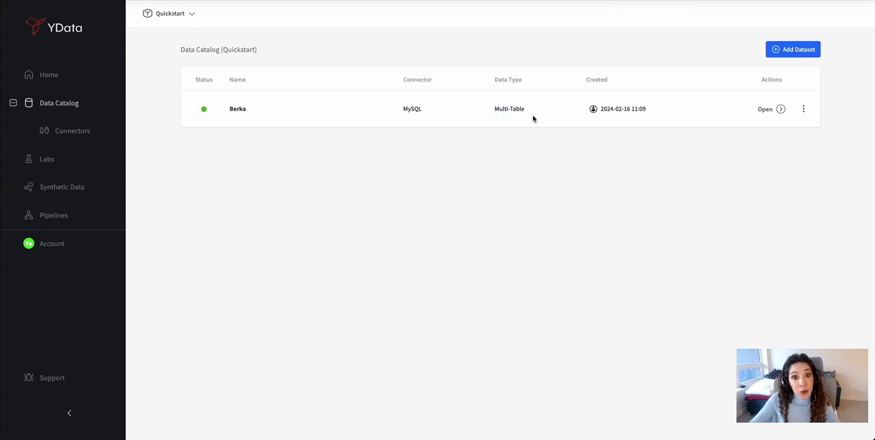
mouse_move(827, 108)
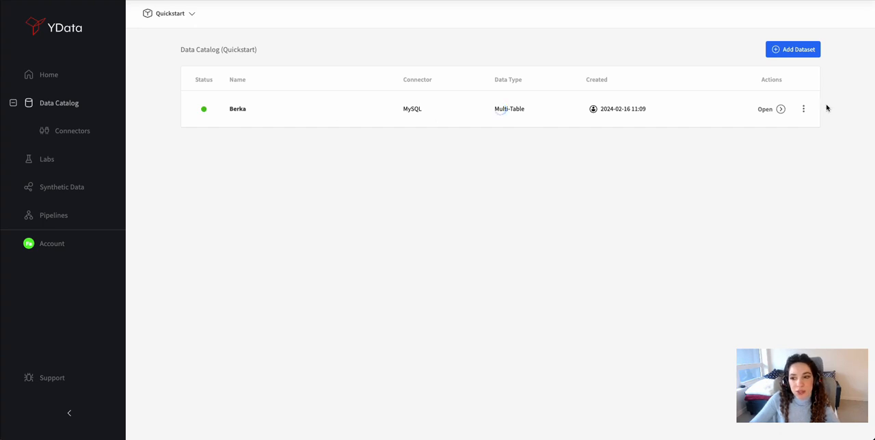
left_click(765, 108)
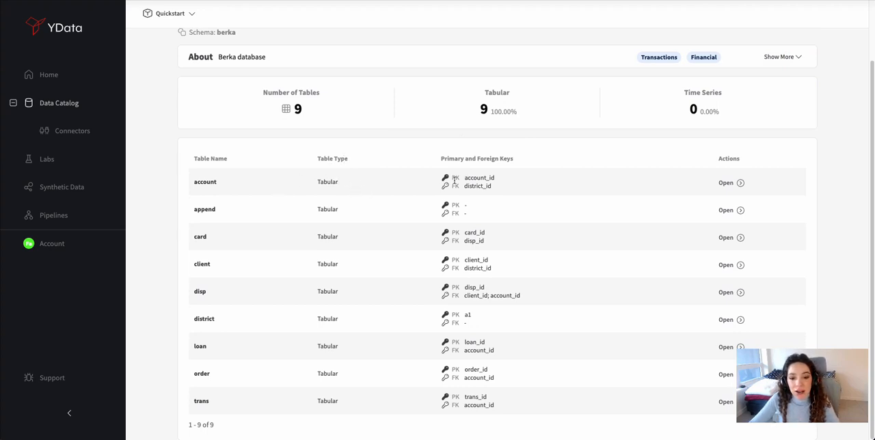
double_click(478, 177)
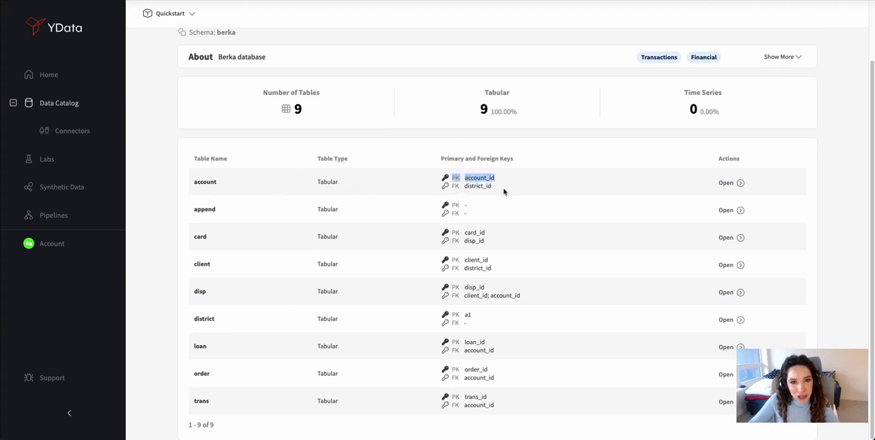
mouse_move(490, 208)
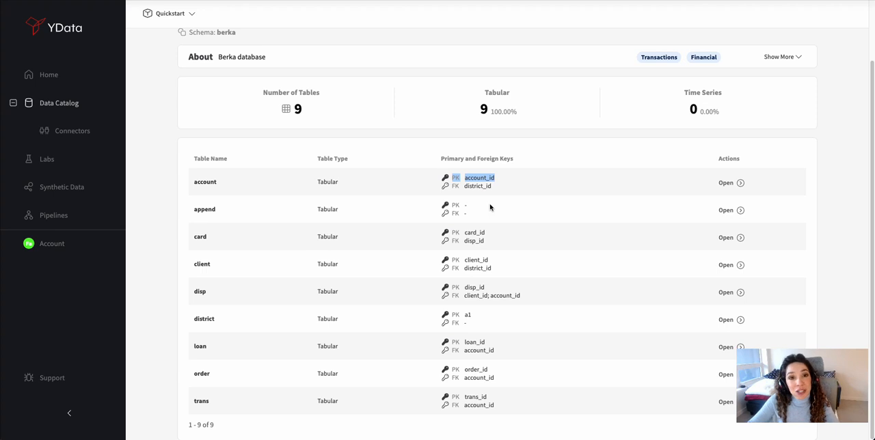
mouse_move(572, 275)
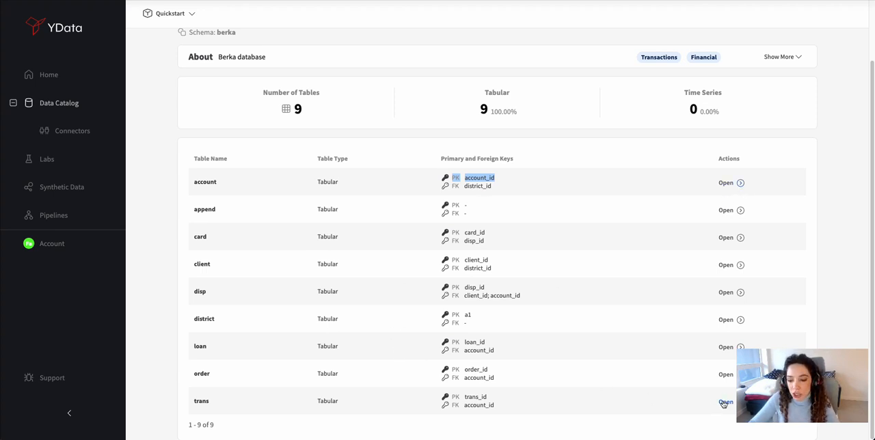
Open the trans table, skim its overview, and view its column metadata types.
left_click(726, 402)
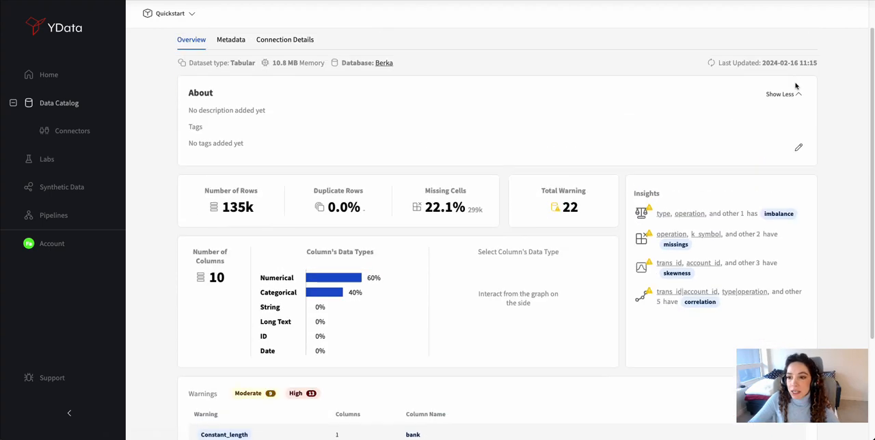
scroll("down", 3)
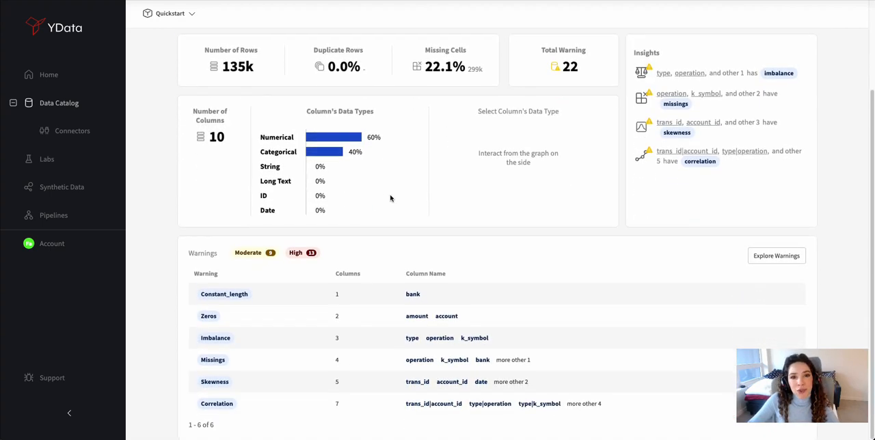
mouse_move(314, 266)
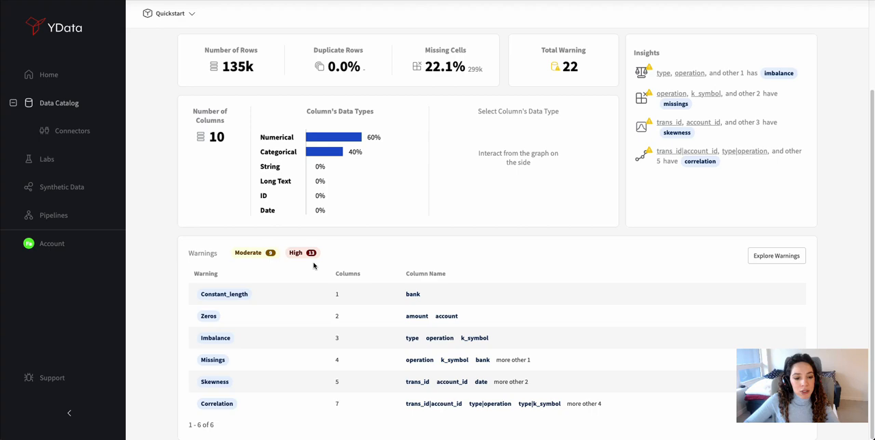
left_click(776, 255)
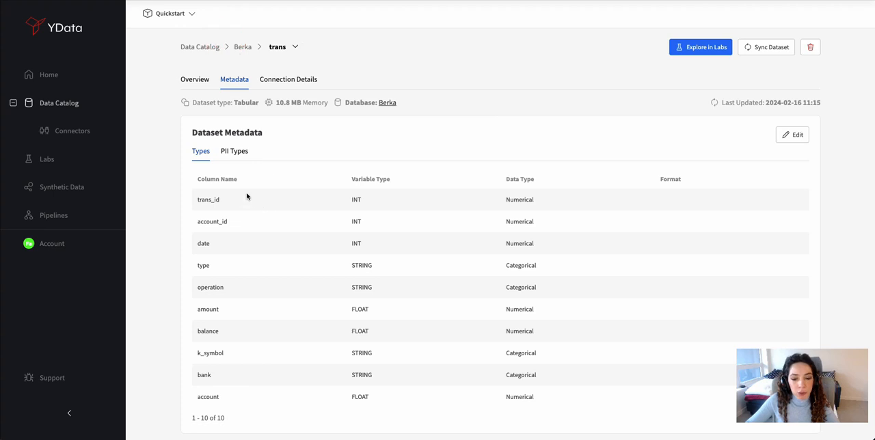
mouse_move(232, 159)
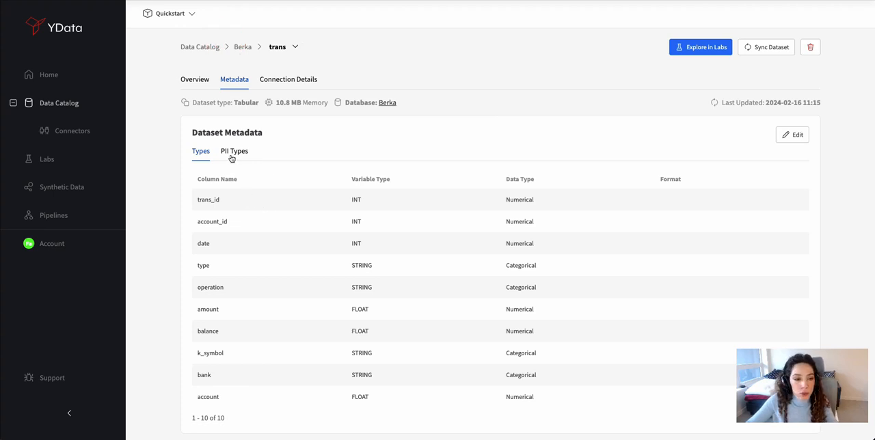
Review trans PII types, then view the account table overview and the connectors list.
left_click(233, 151)
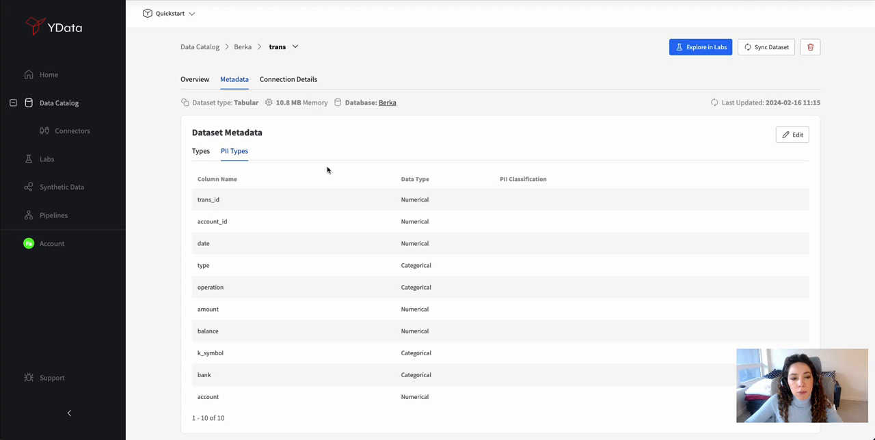
mouse_move(369, 400)
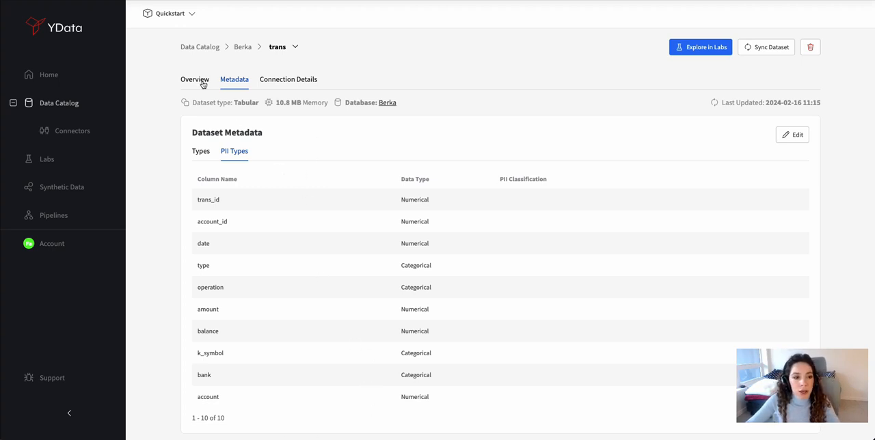
left_click(294, 46)
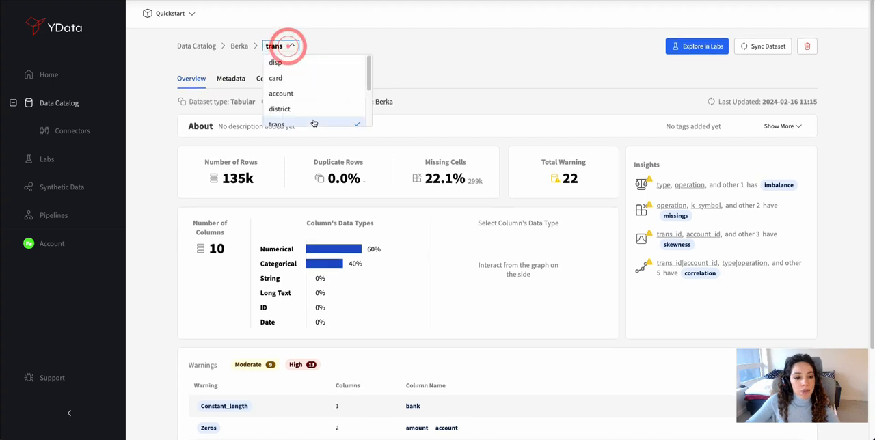
left_click(280, 94)
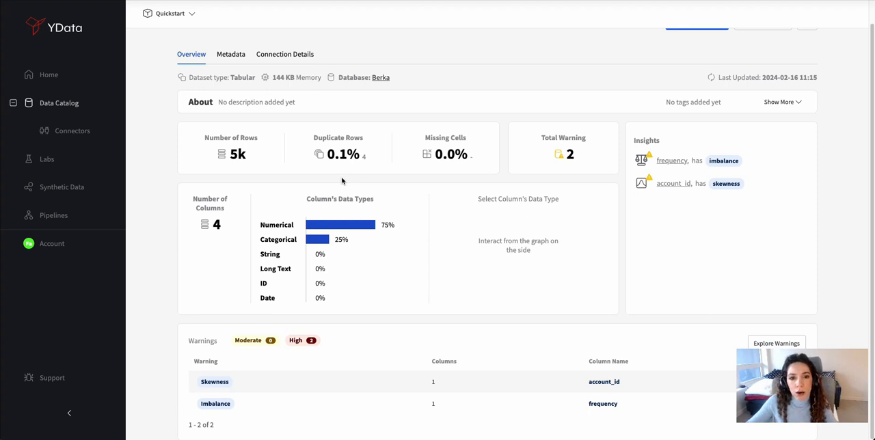
mouse_move(330, 197)
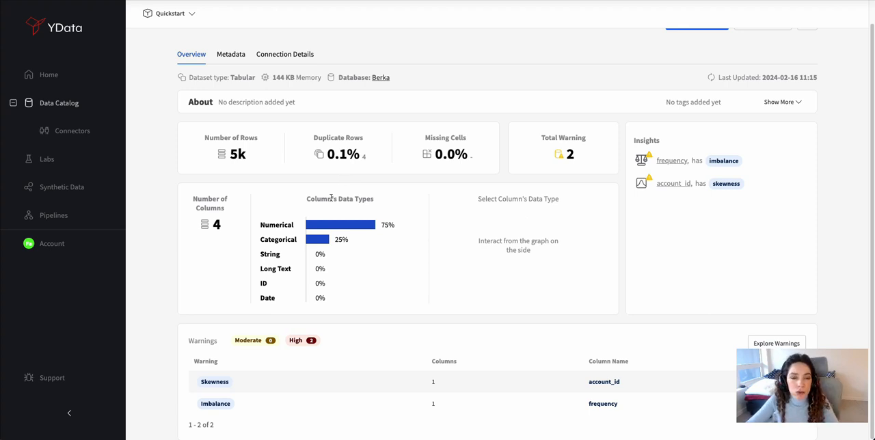
mouse_move(61, 186)
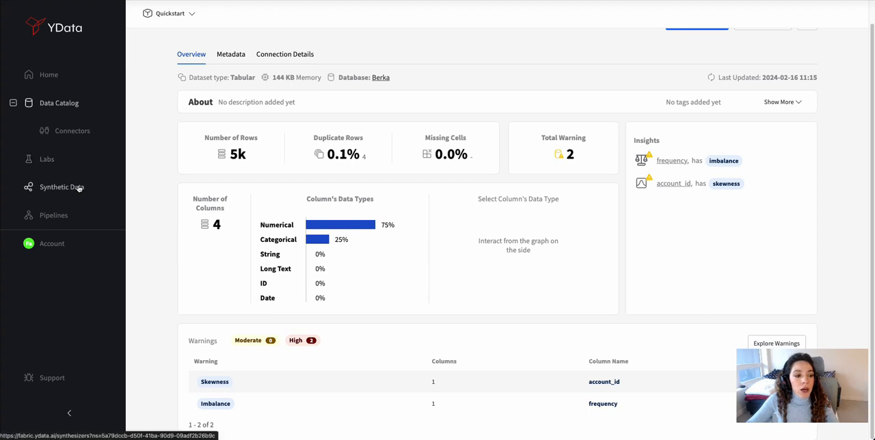
mouse_move(57, 196)
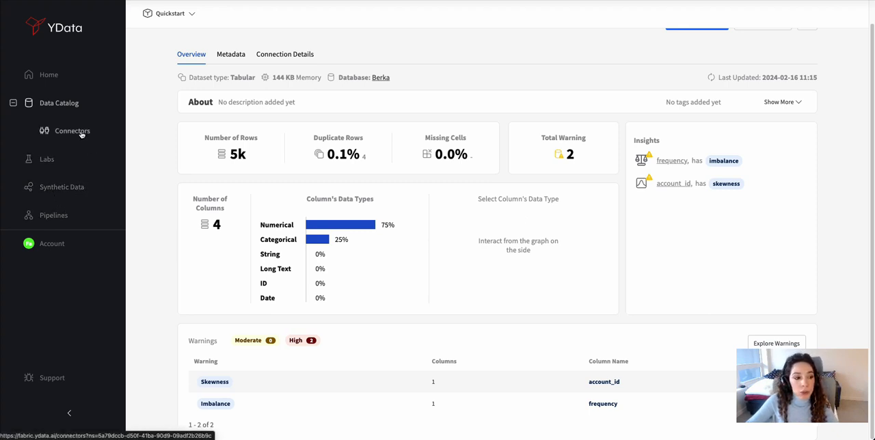
left_click(73, 131)
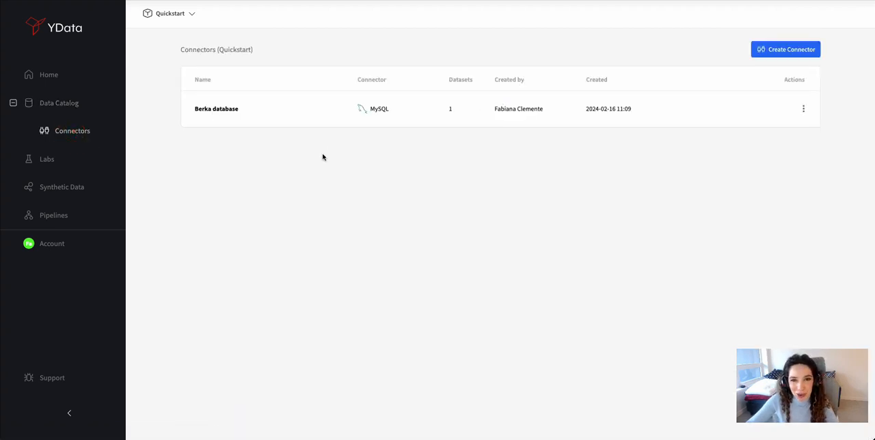
mouse_move(506, 142)
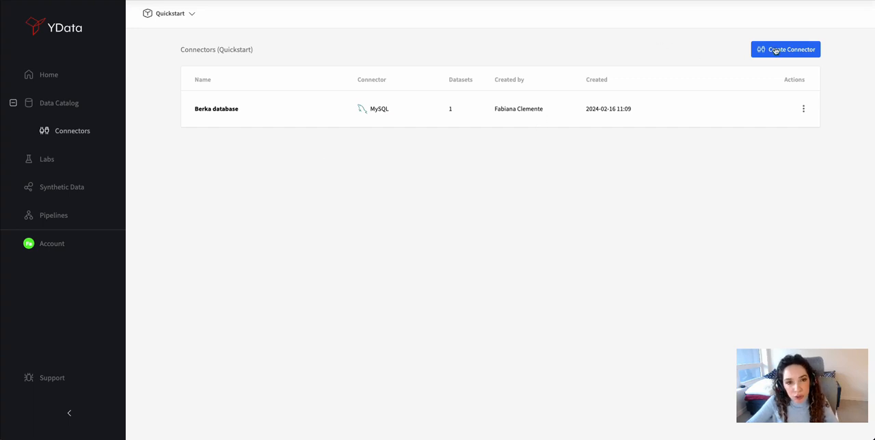
Create MySQL connector 'Berka destination' with credentials, host and the berka_write database.
left_click(786, 49)
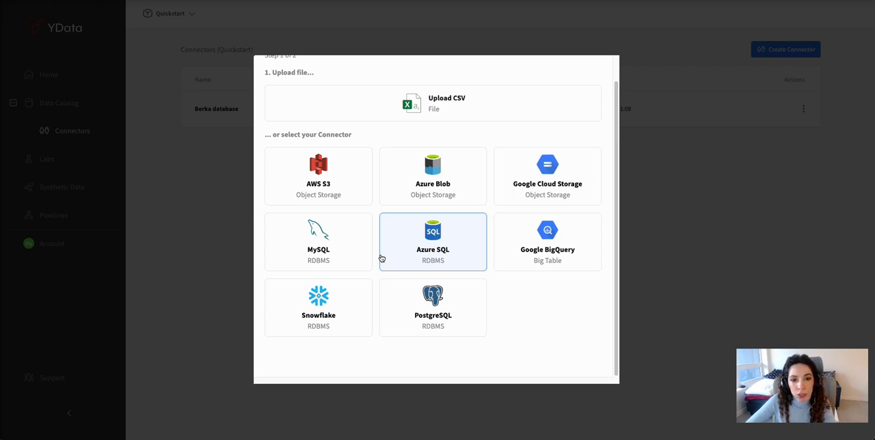
left_click(318, 242)
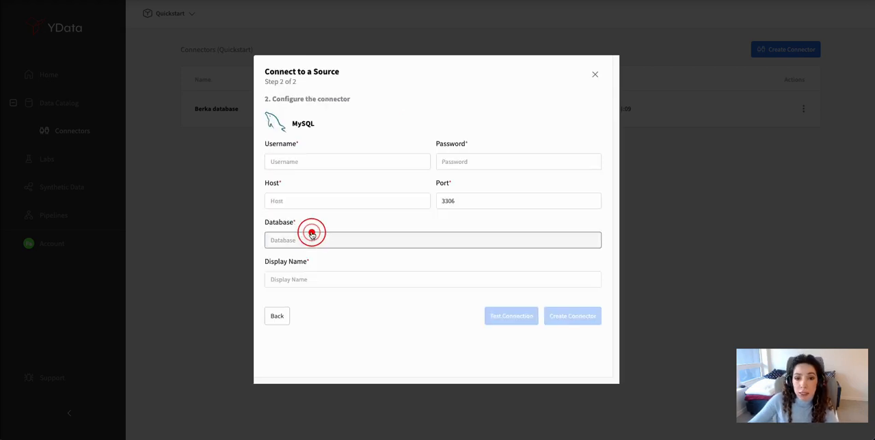
left_click(347, 161)
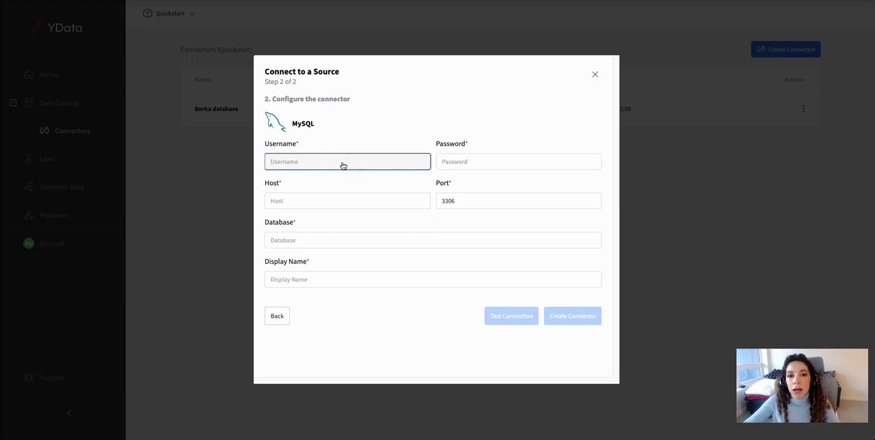
type("ydata_testuser")
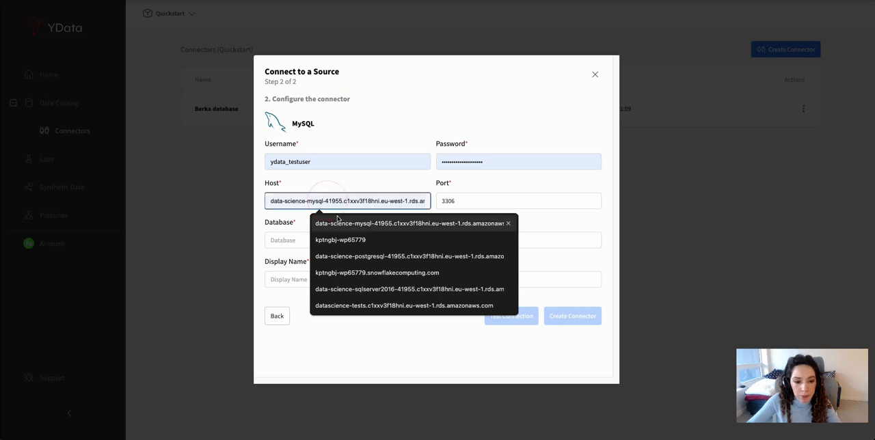
type("berk")
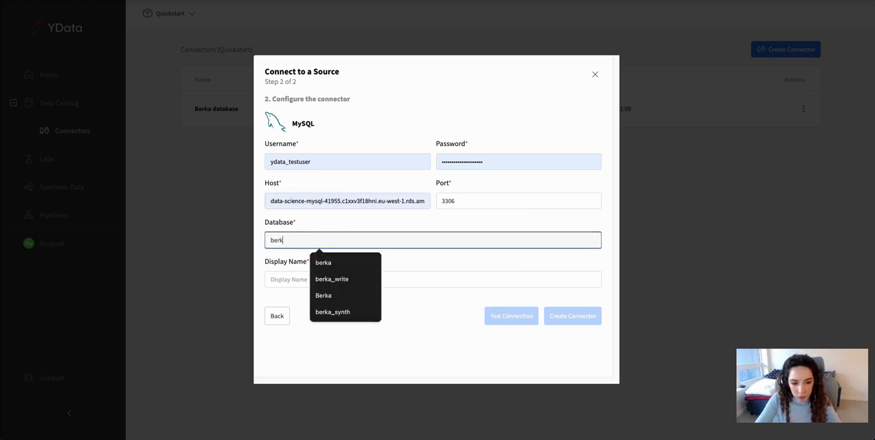
left_click(331, 279)
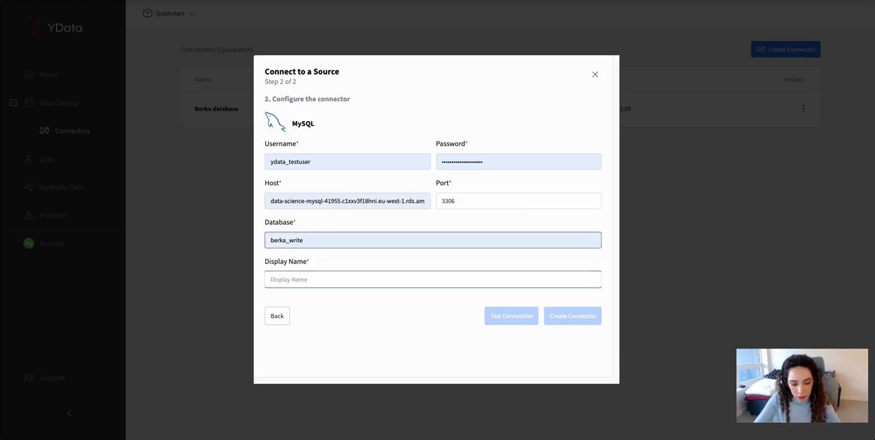
type("Berka destination")
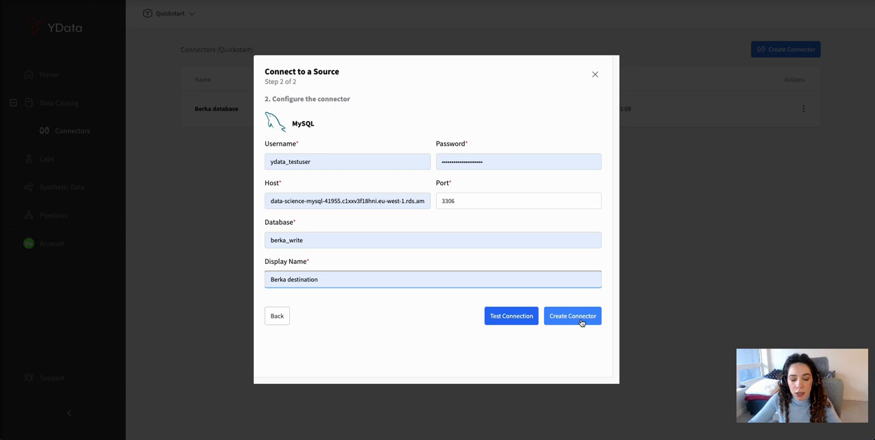
left_click(572, 316)
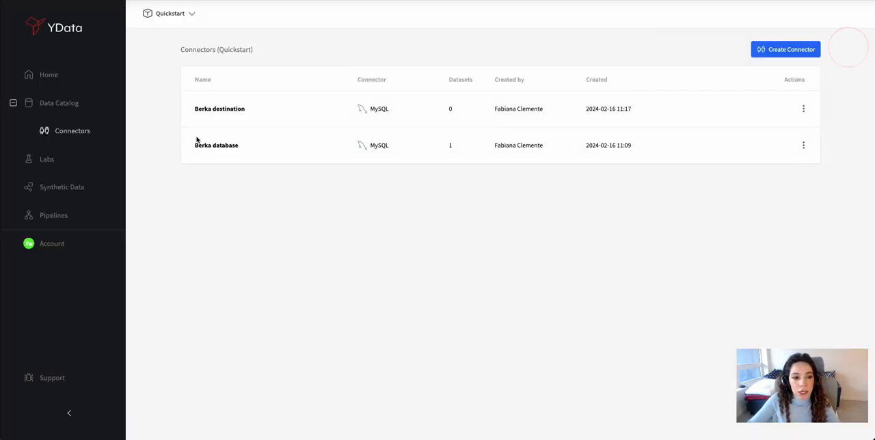
mouse_move(244, 130)
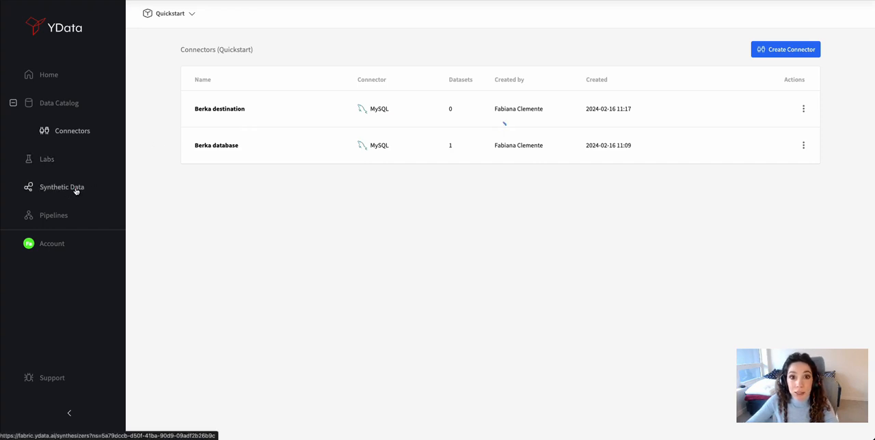
Go to Synthetic Data and start creating new synthetic data.
left_click(61, 187)
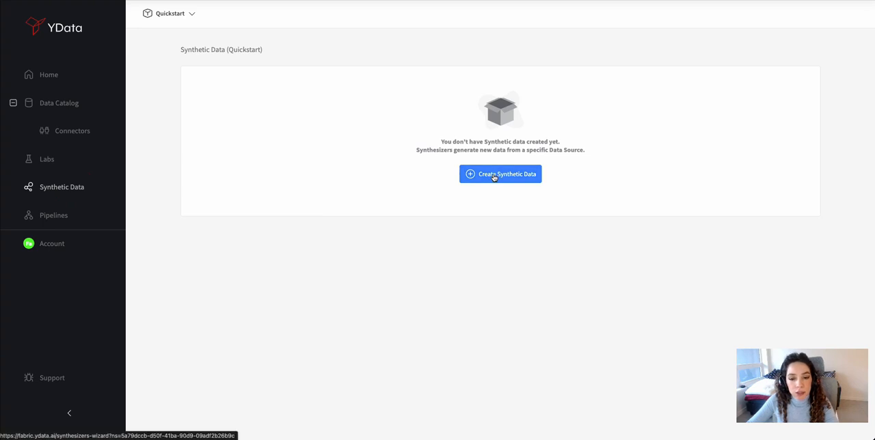
left_click(500, 173)
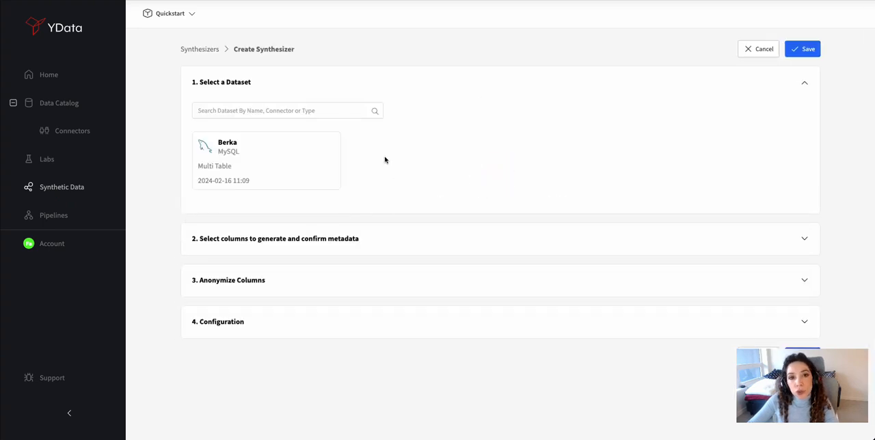
Select the Berka multi-table dataset for the synthesizer.
left_click(266, 161)
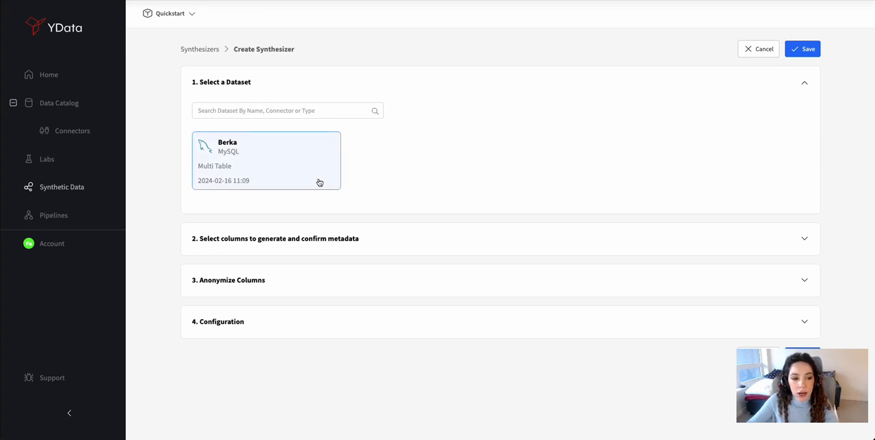
left_click(260, 167)
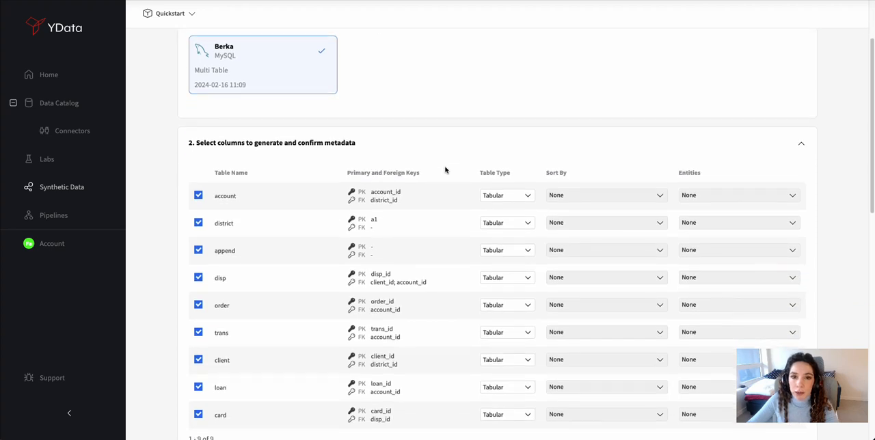
scroll("down", 3)
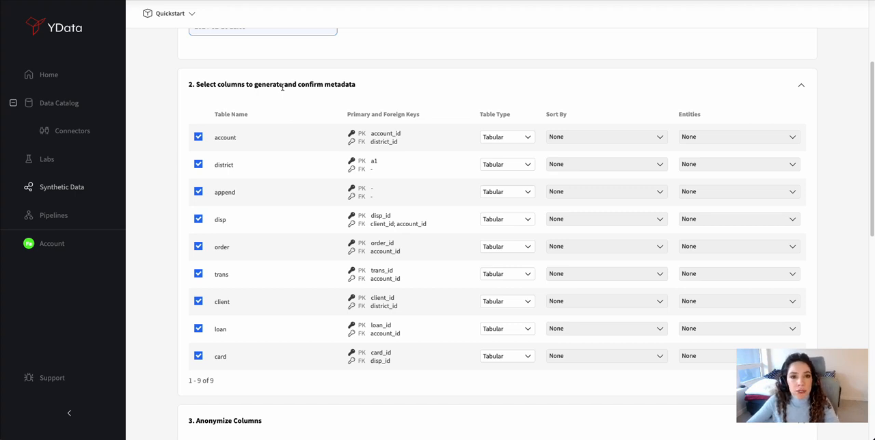
scroll("down", 3)
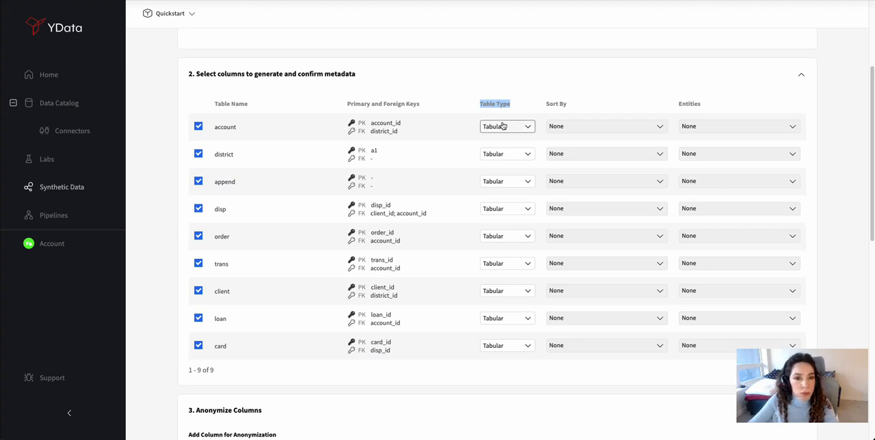
mouse_move(508, 257)
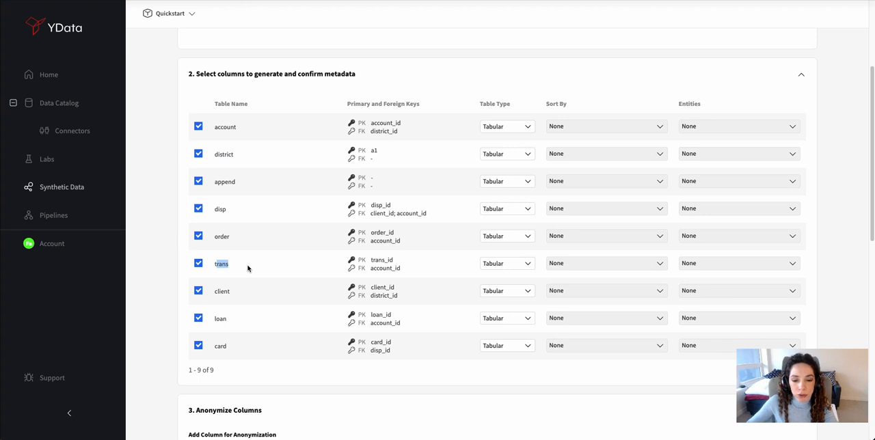
Make trans a time series sorted by date with account_id as entity.
left_click(506, 264)
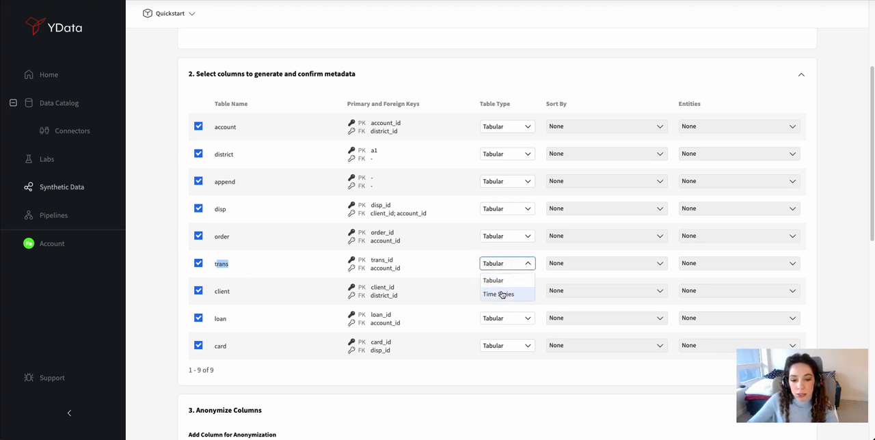
left_click(499, 294)
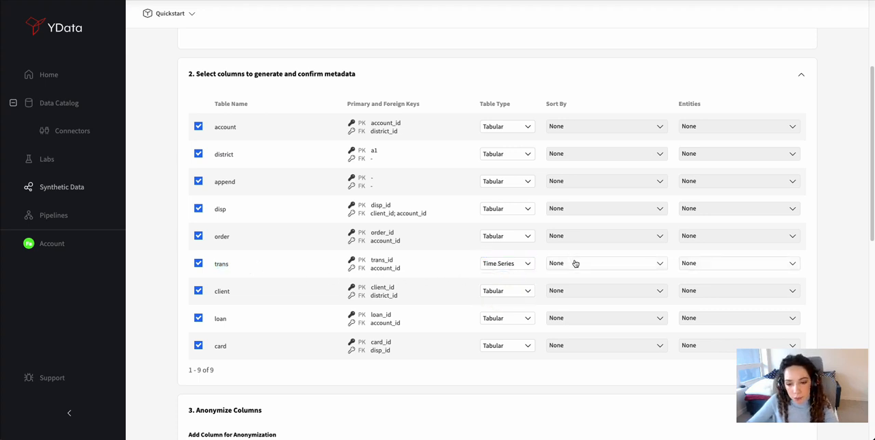
left_click(605, 263)
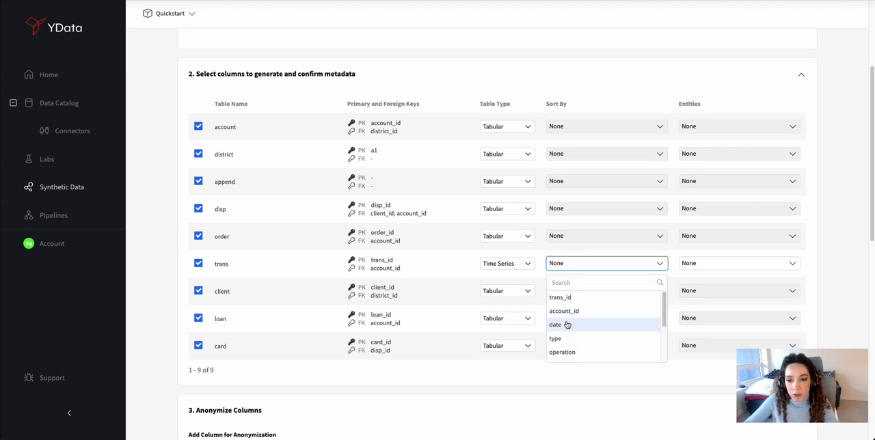
left_click(555, 325)
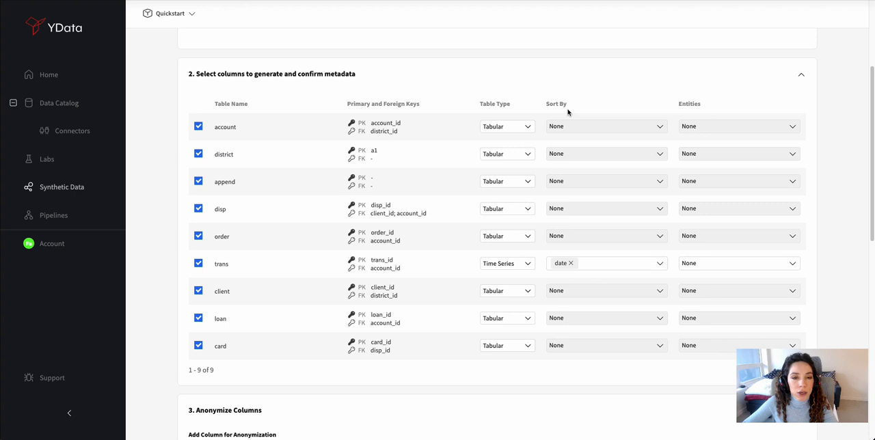
mouse_move(611, 163)
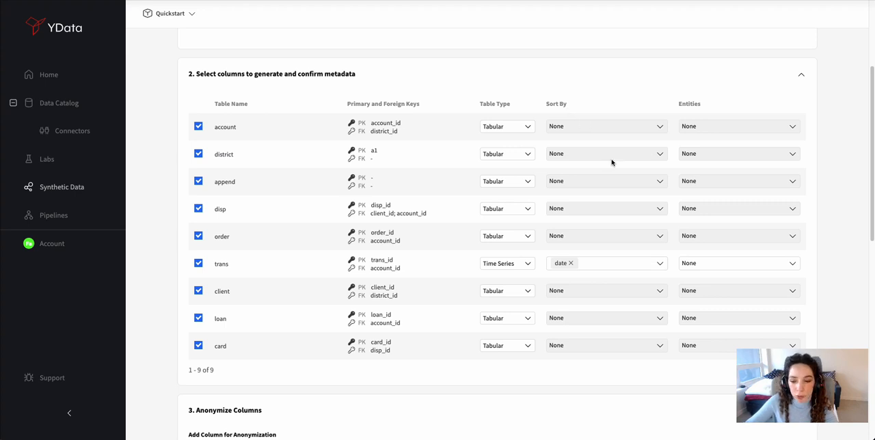
left_click(738, 264)
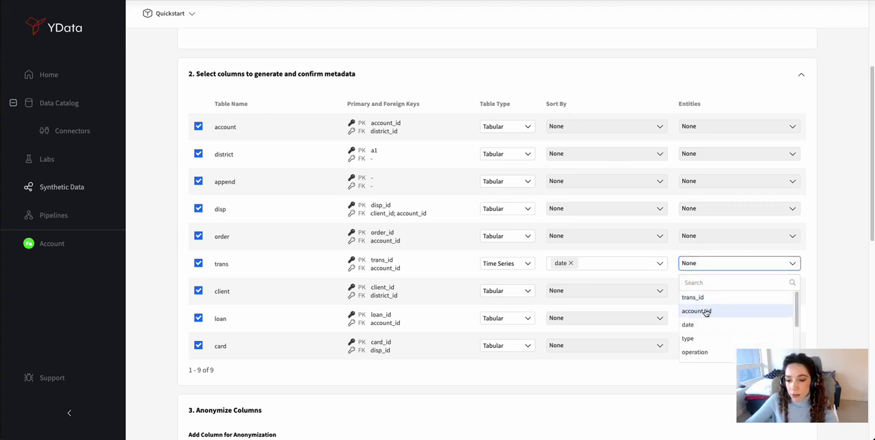
left_click(696, 311)
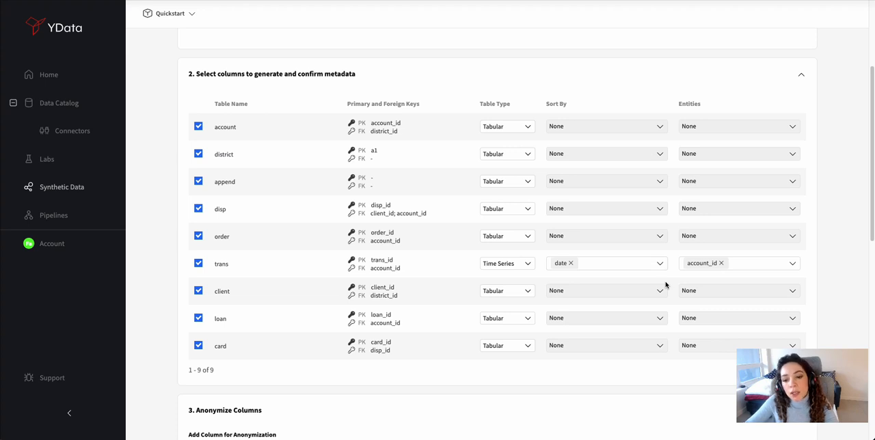
scroll("down", 3)
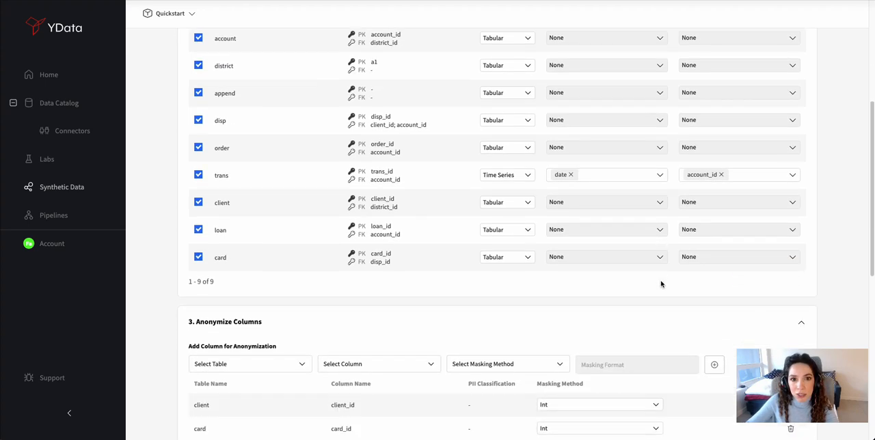
Switch client_id's masking method to Regex with a [0-9] digit pattern.
scroll("down", 3)
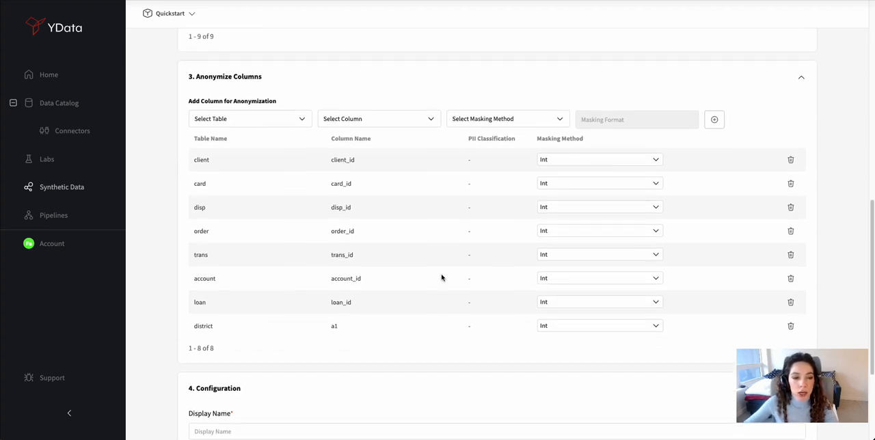
mouse_move(217, 165)
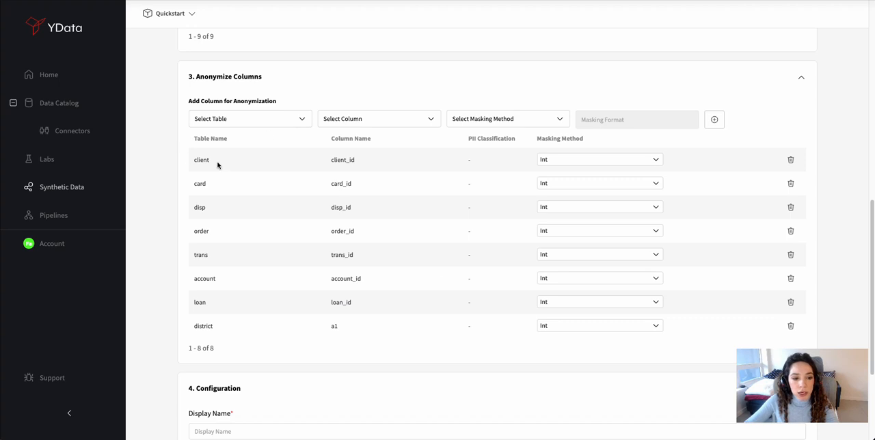
mouse_move(384, 164)
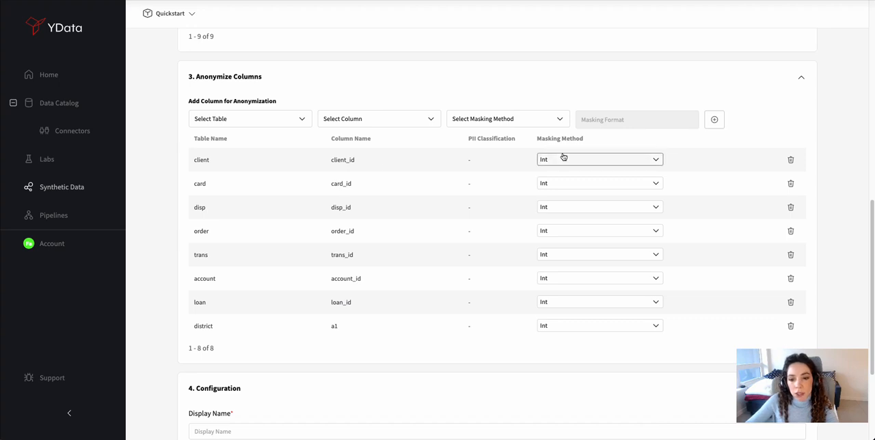
left_click(598, 159)
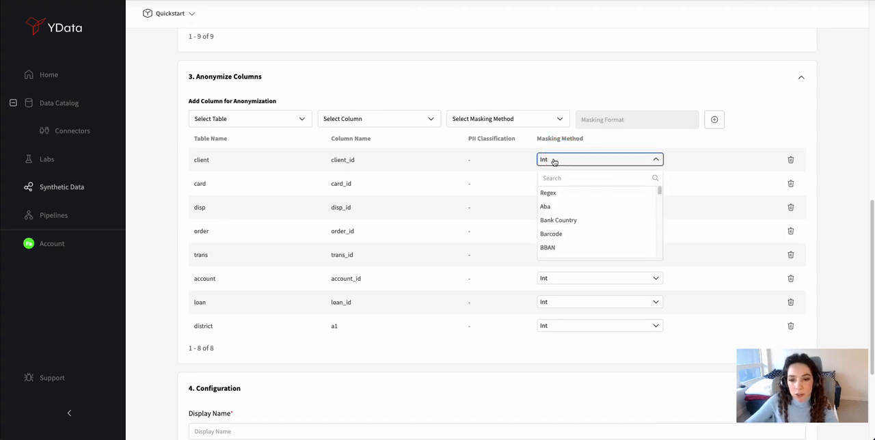
scroll("down", 3)
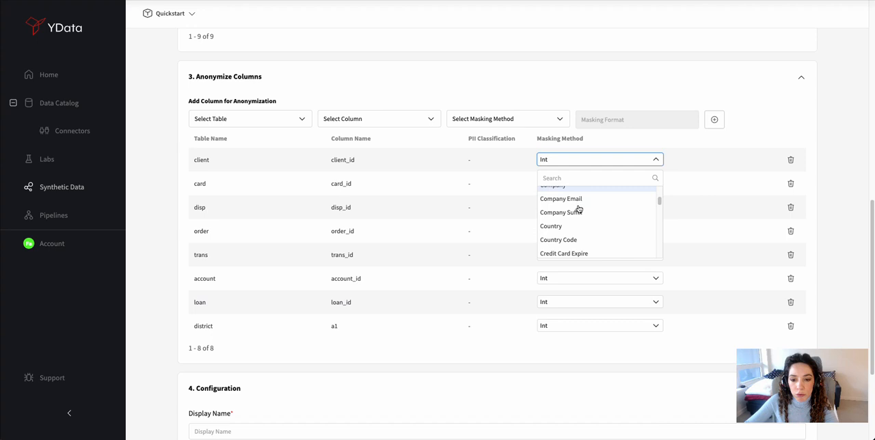
scroll("up", 3)
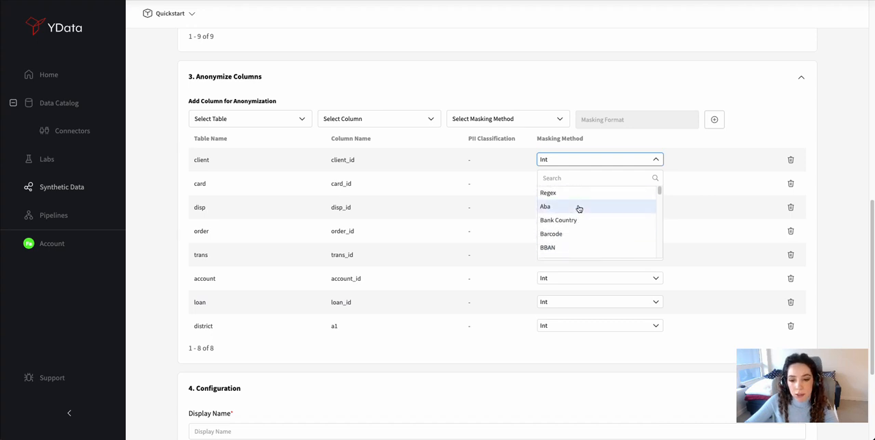
left_click(548, 192)
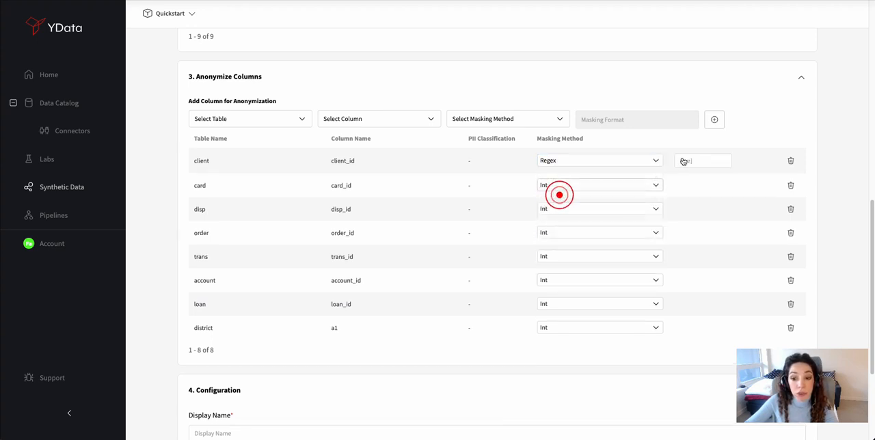
left_click(702, 160)
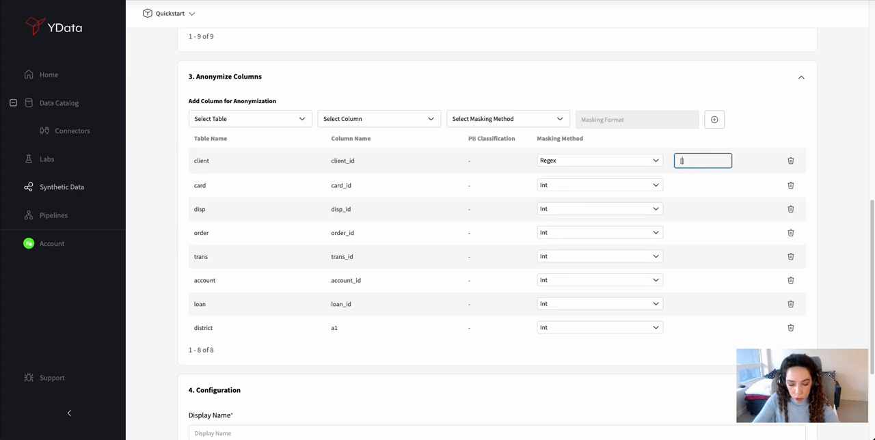
type("[0-9]{3-")
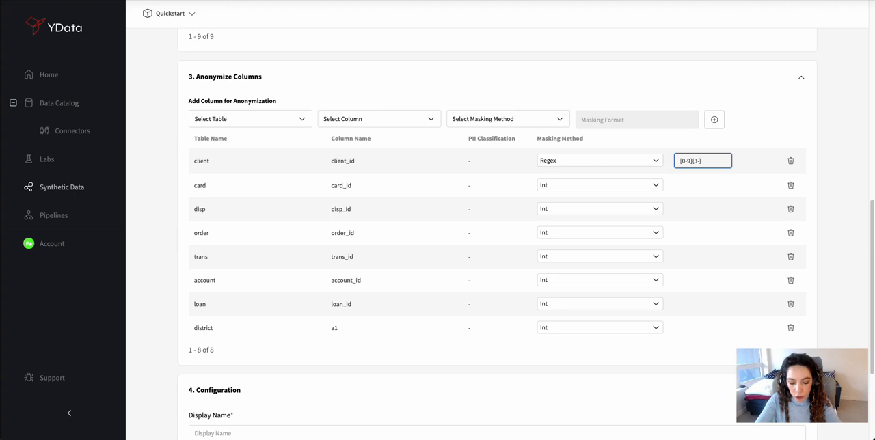
type("9")
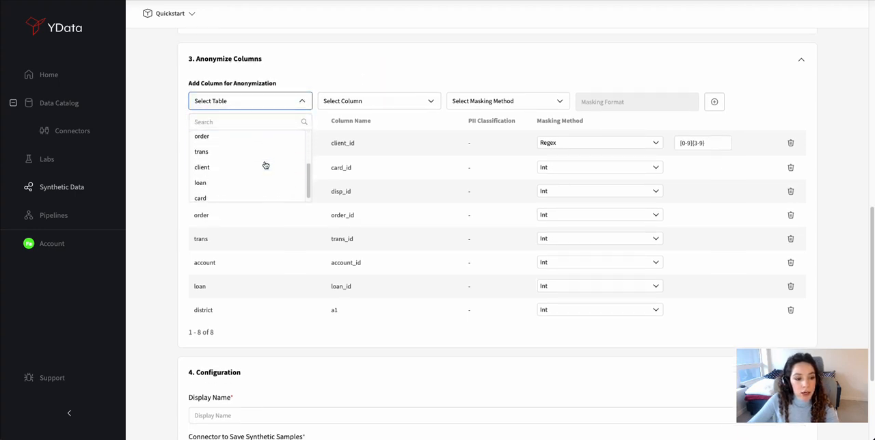
Add a masking rule for the client table's first_name column using First Name.
left_click(202, 166)
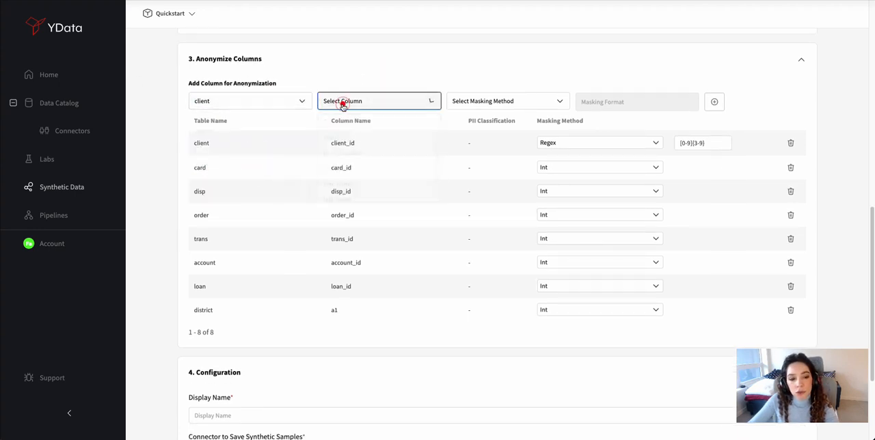
left_click(378, 100)
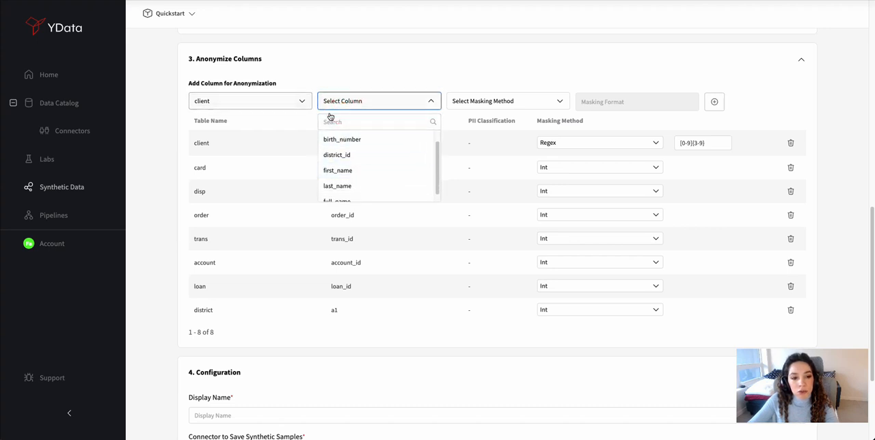
mouse_move(337, 170)
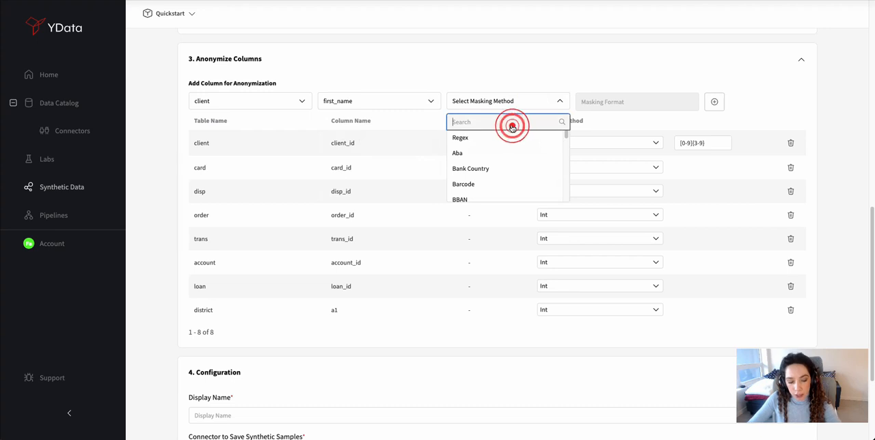
type("Fir")
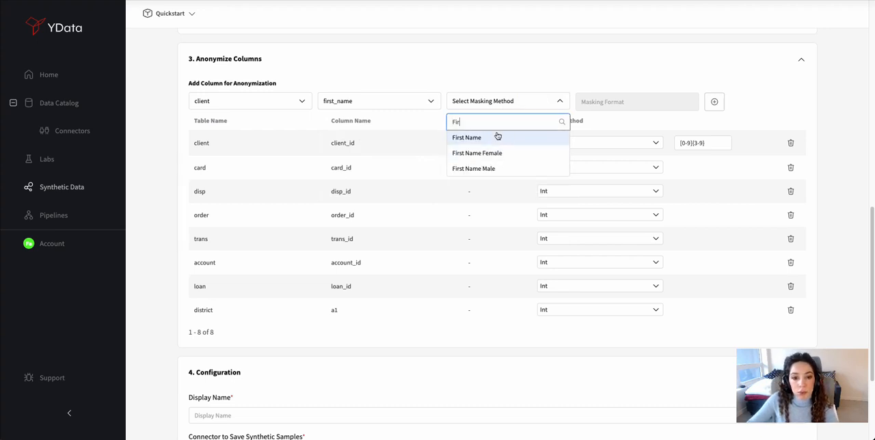
left_click(467, 138)
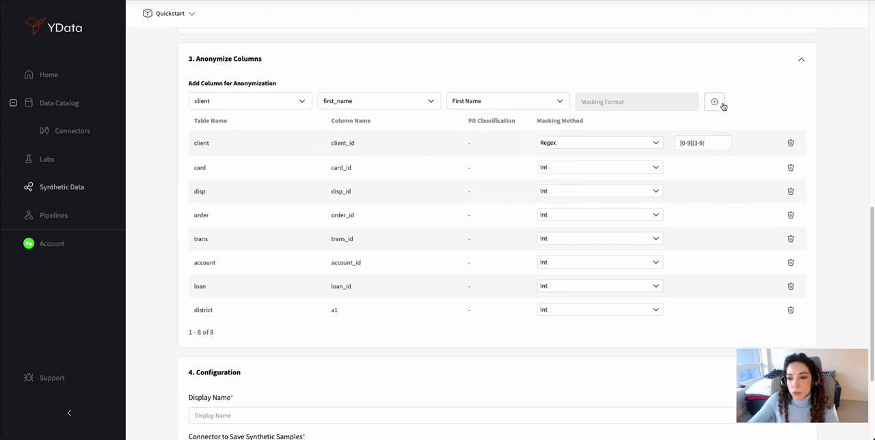
left_click(714, 102)
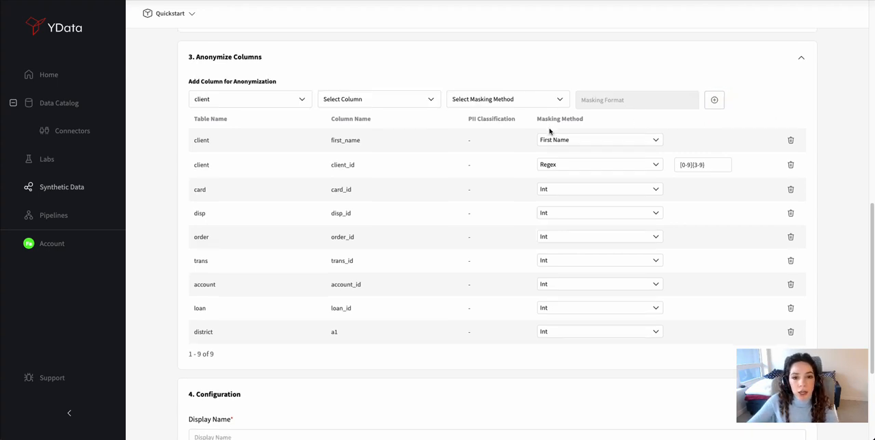
scroll("down", 3)
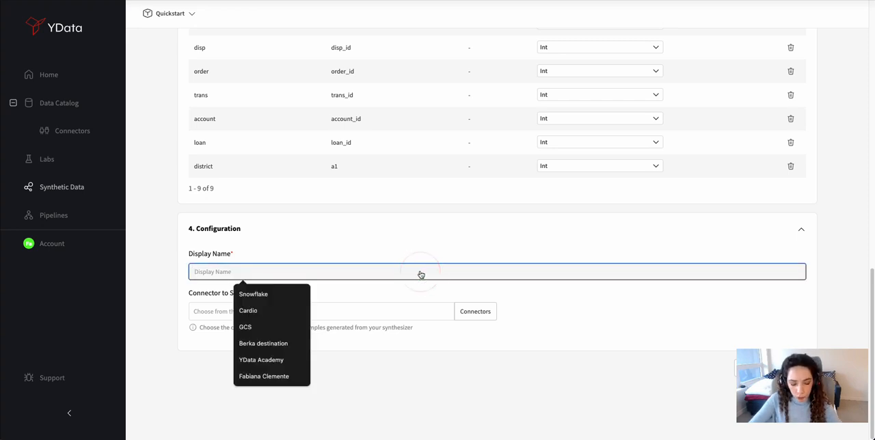
Name the synthesizer 'Berka synth' and store samples in the Berka destination connector.
type("Berka")
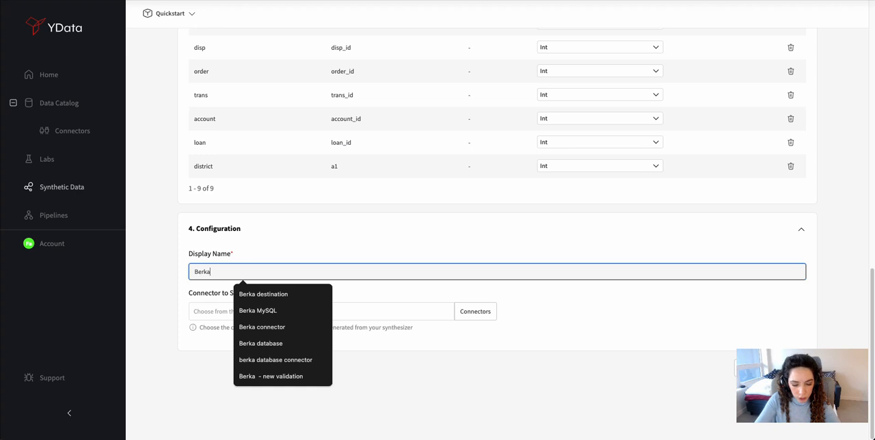
type("synth")
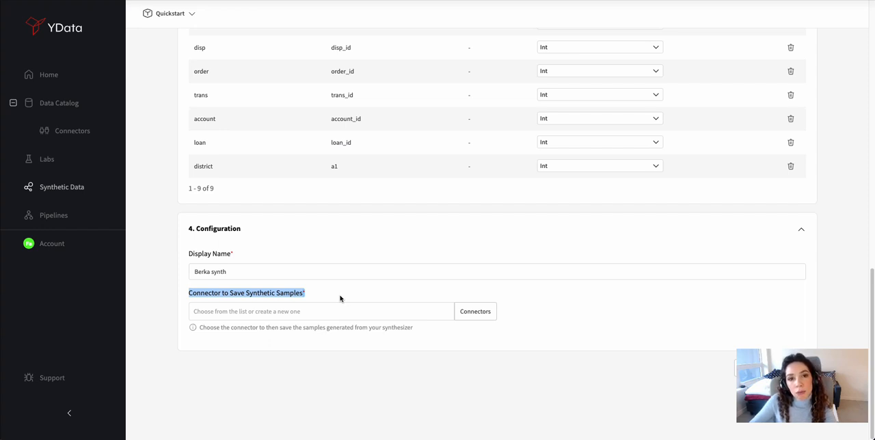
mouse_move(342, 294)
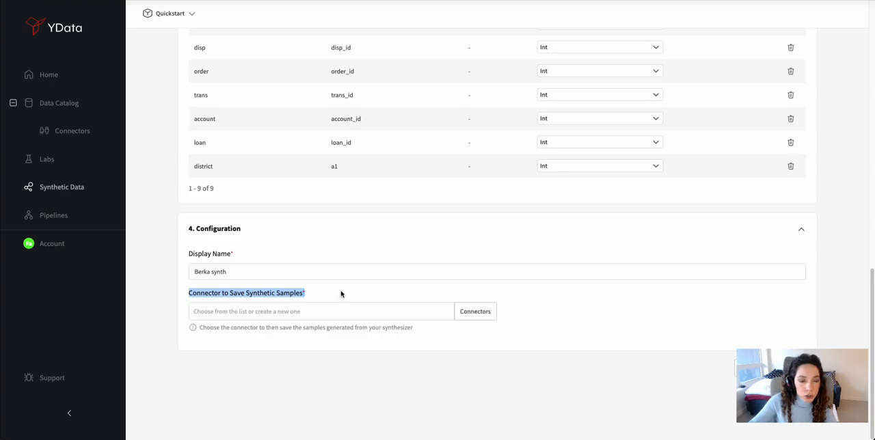
left_click(475, 311)
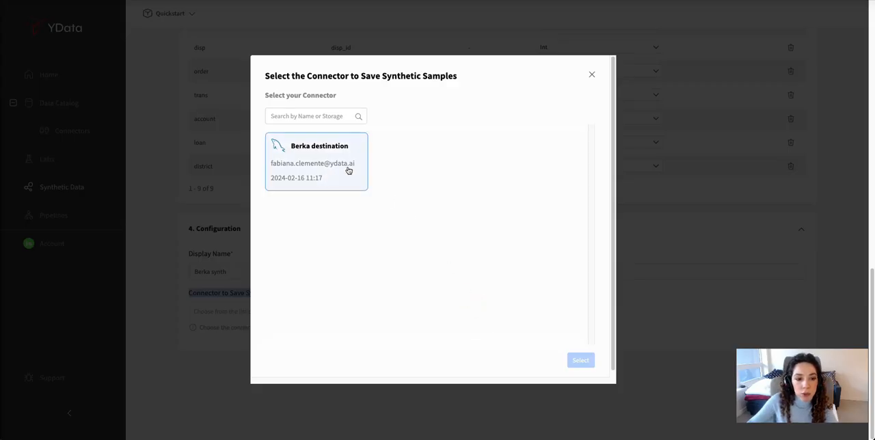
mouse_move(332, 173)
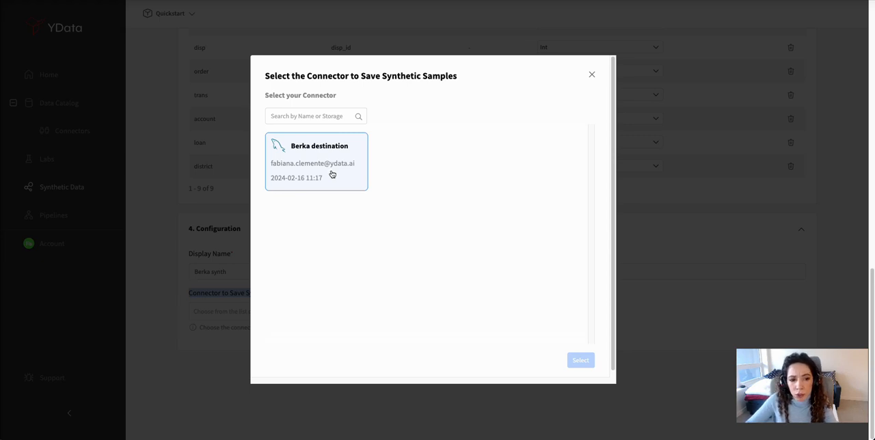
left_click(580, 360)
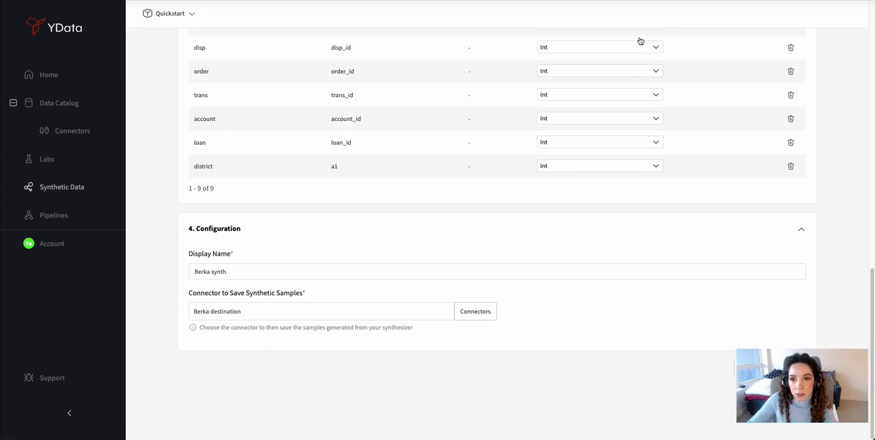
scroll("up", 3)
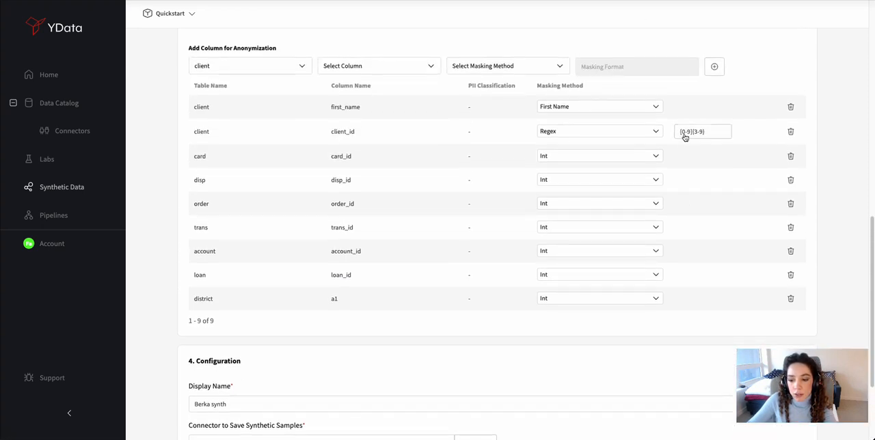
scroll("down", 3)
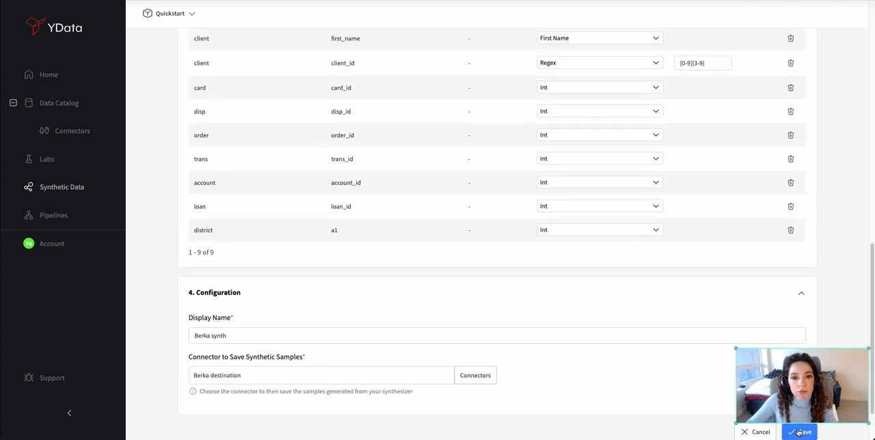
Save the Berka synthesizer configuration to start training.
left_click(799, 431)
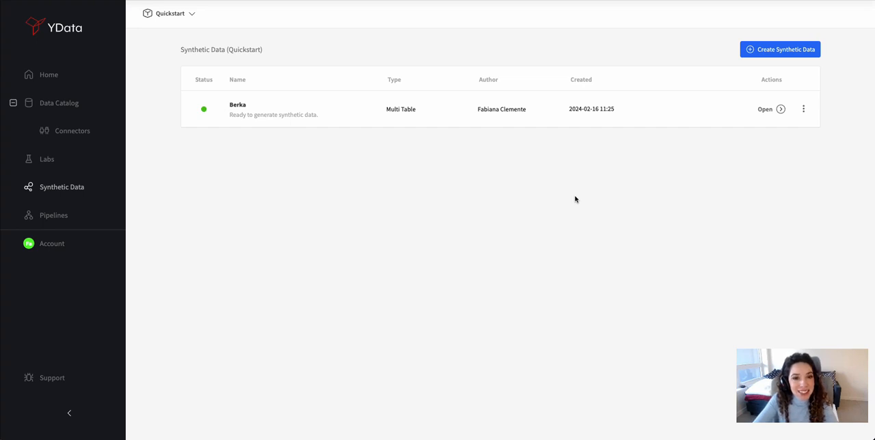
mouse_move(237, 105)
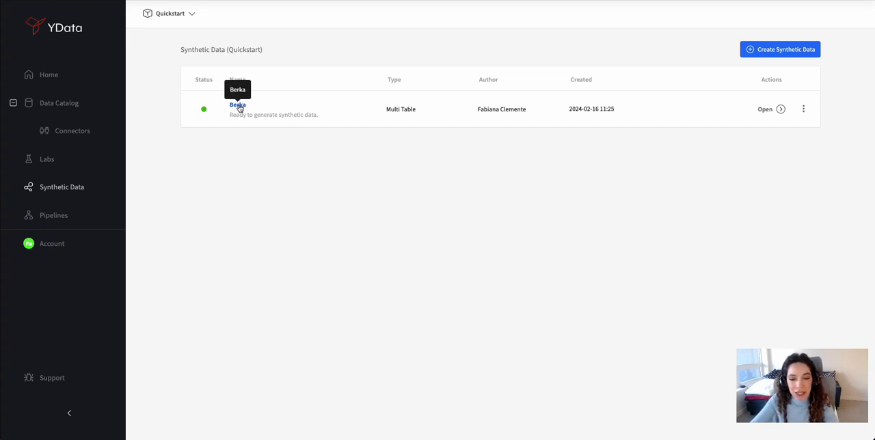
Open the Berka synthesizer from the Synthetic Data list.
left_click(237, 105)
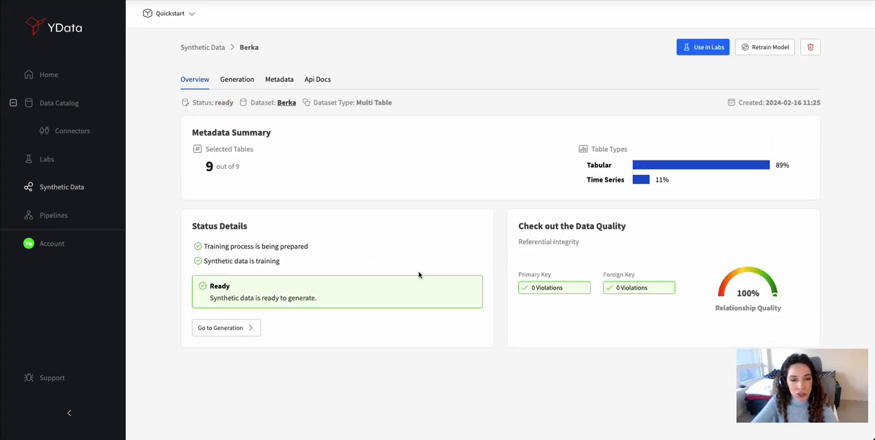
mouse_move(338, 290)
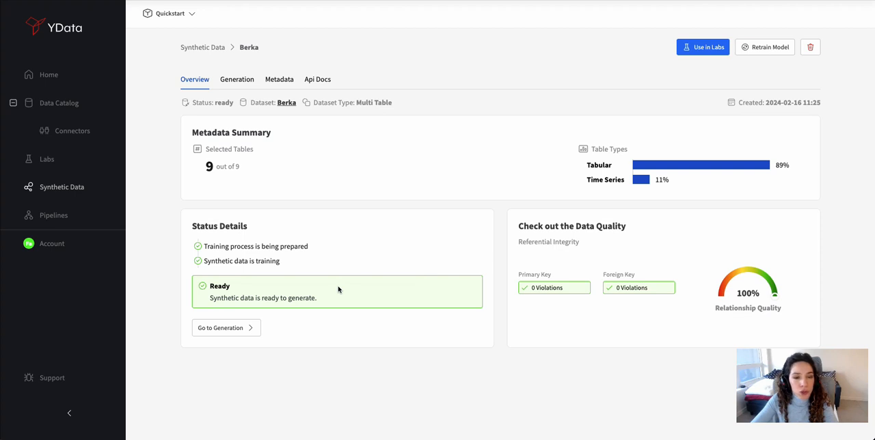
mouse_move(338, 289)
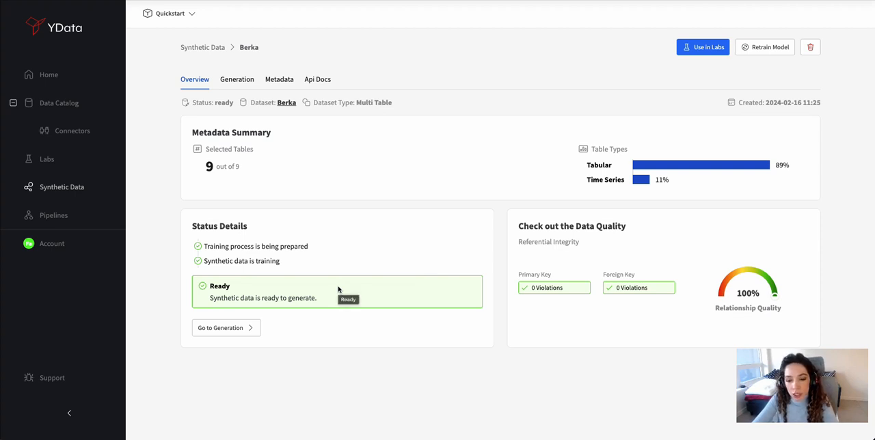
mouse_move(597, 279)
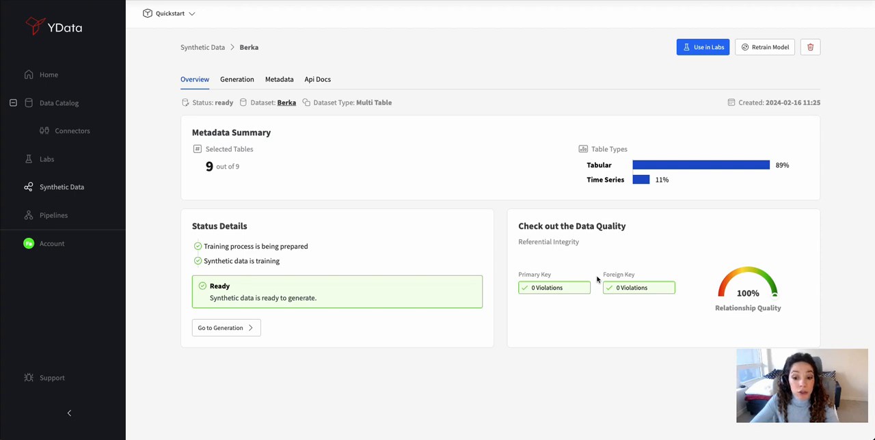
mouse_move(649, 296)
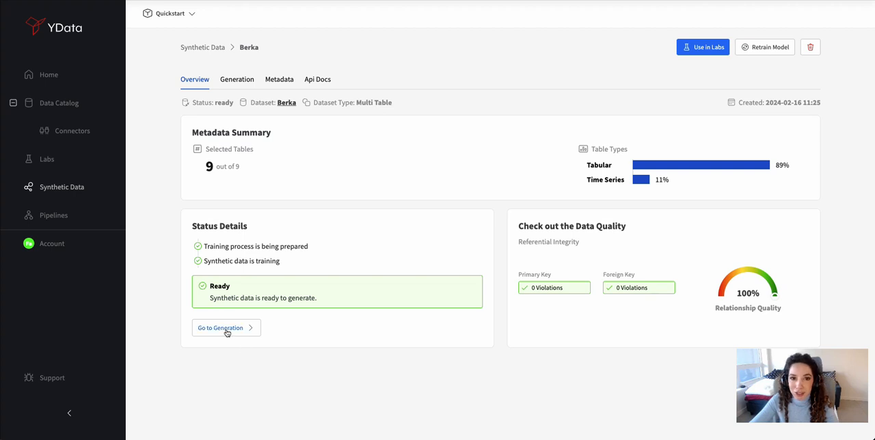
Generate a synthetic sample from Berka with sample size 100%.
left_click(221, 328)
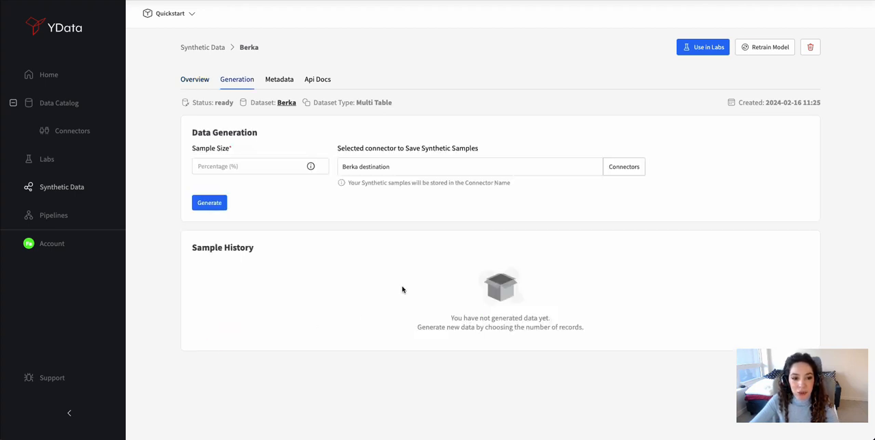
mouse_move(499, 194)
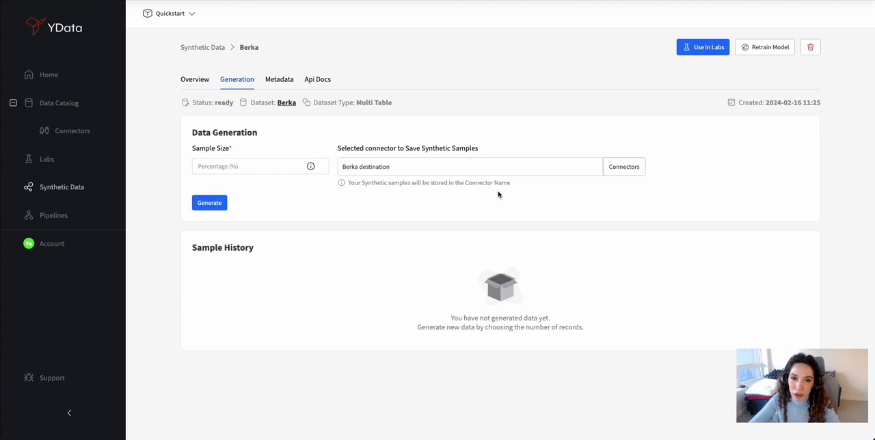
mouse_move(515, 208)
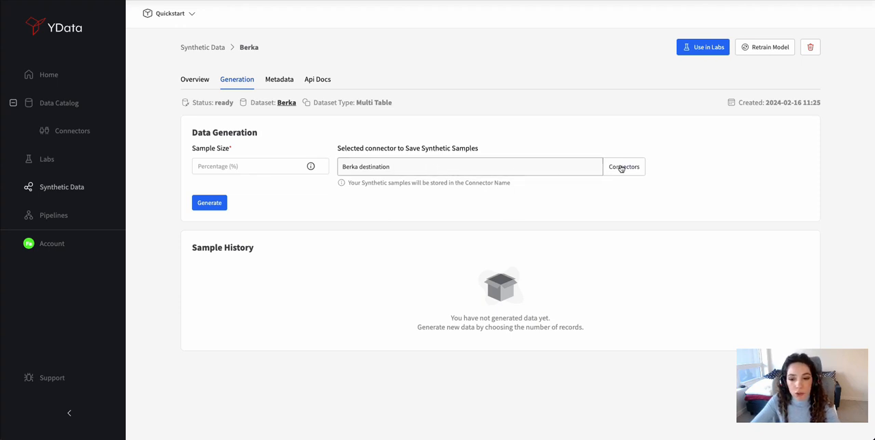
left_click(623, 166)
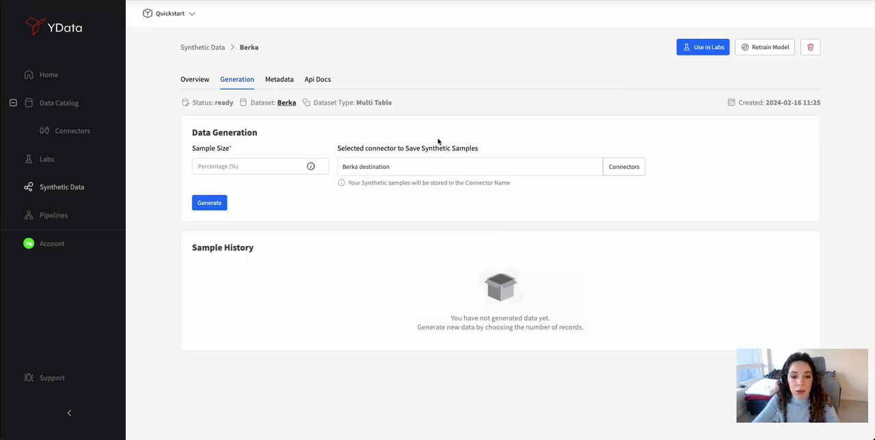
mouse_move(402, 186)
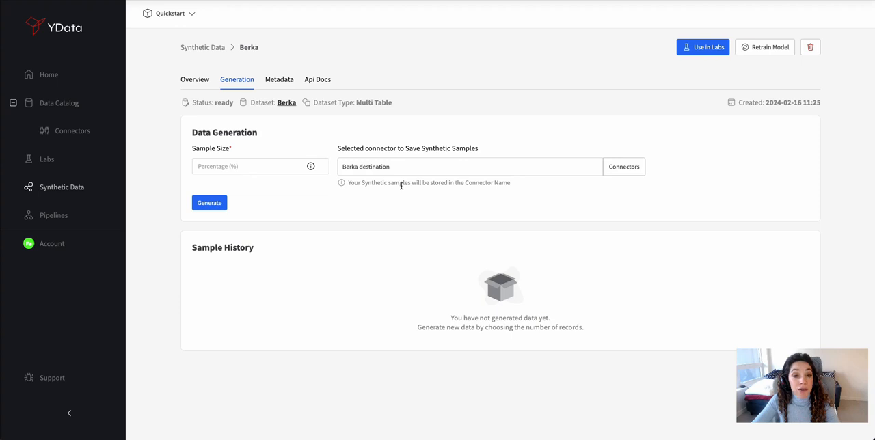
left_click(253, 166)
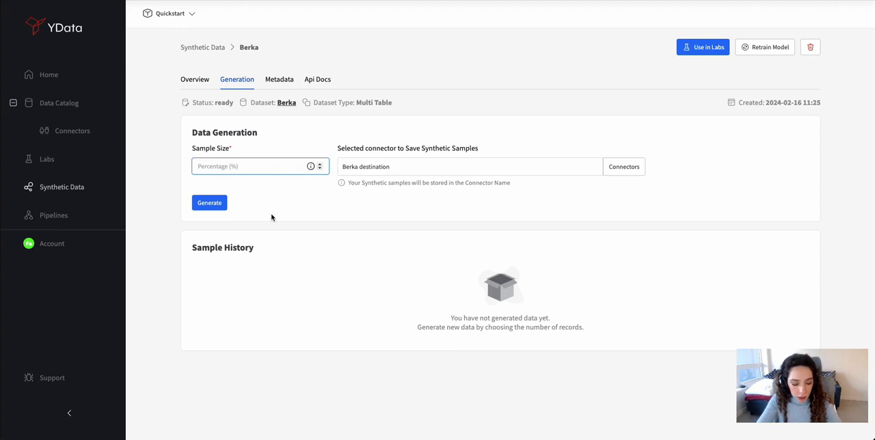
type("100")
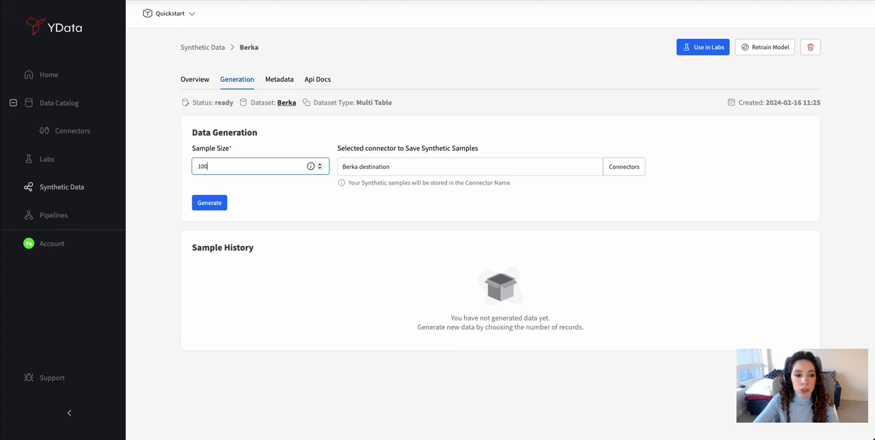
key("Backspace")
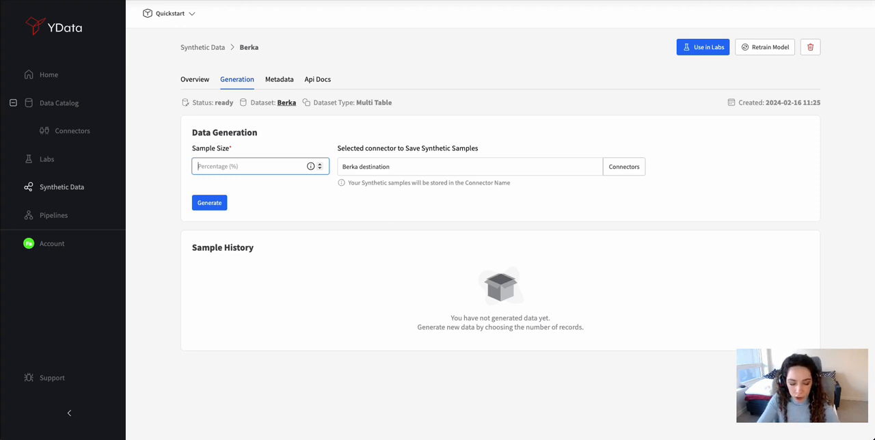
type("400")
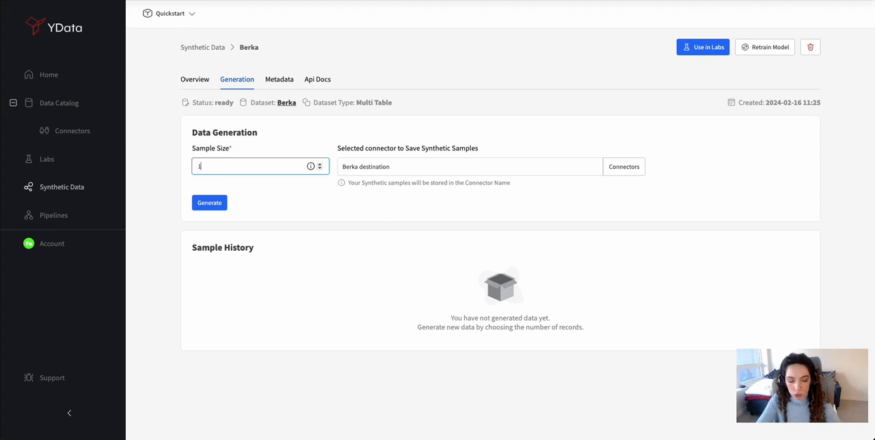
type("100")
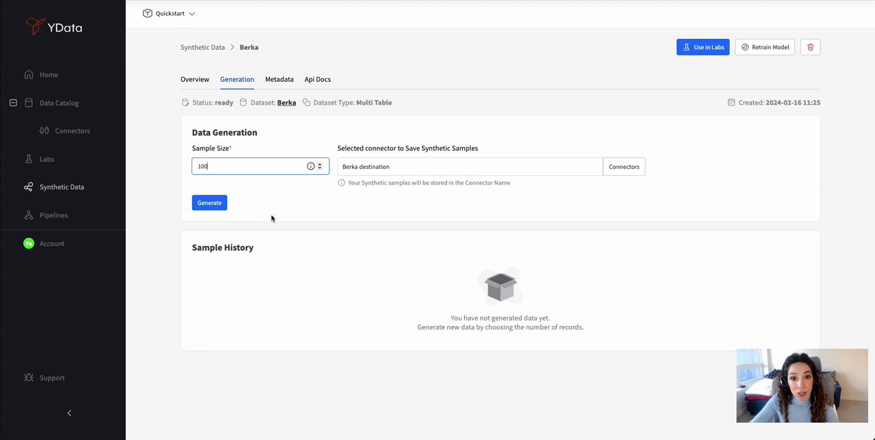
left_click(209, 202)
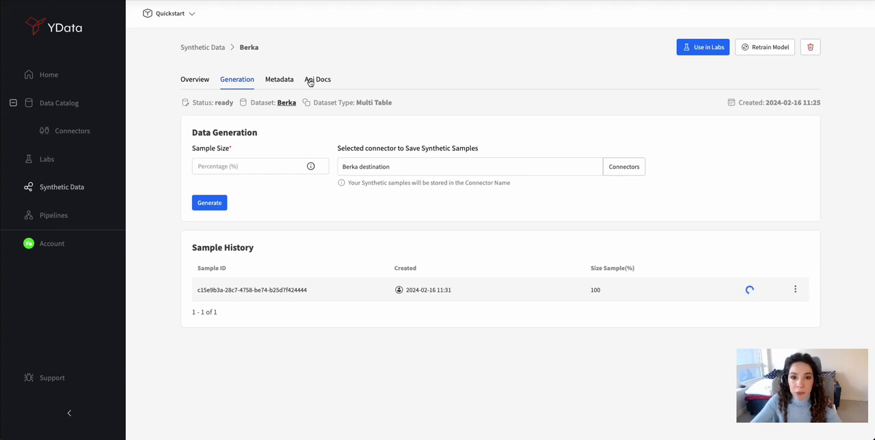
Browse the Berka synthesizer's Api Docs endpoints for get, delete, retrain and sample.
left_click(317, 79)
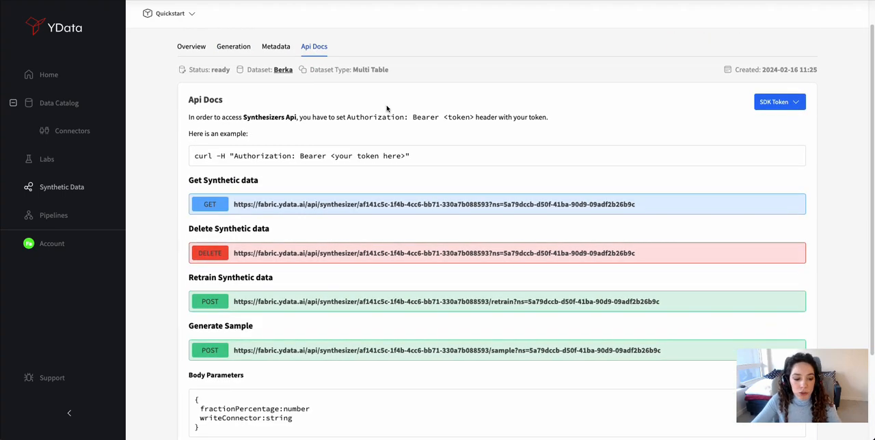
scroll("down", 3)
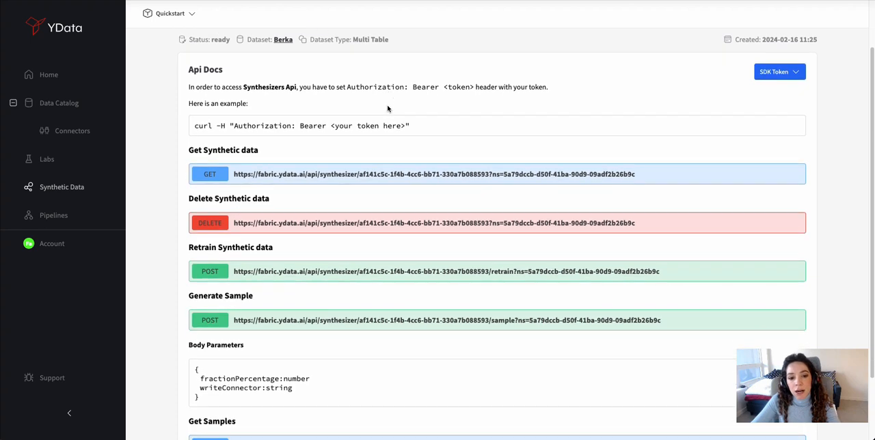
mouse_move(251, 172)
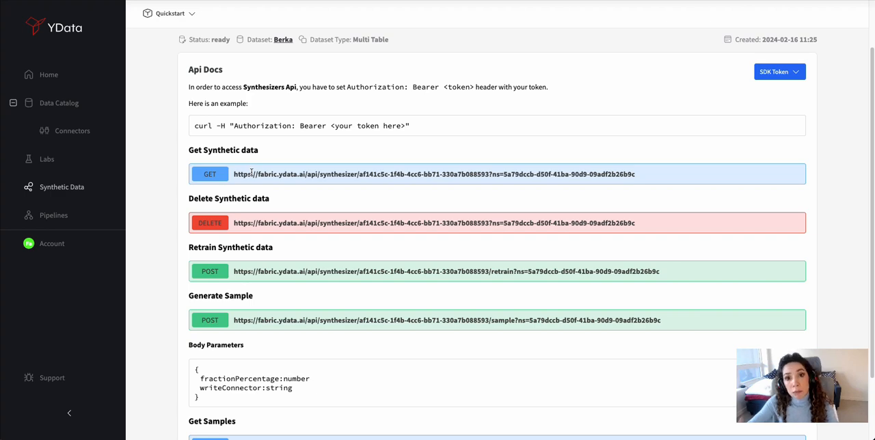
scroll("down", 3)
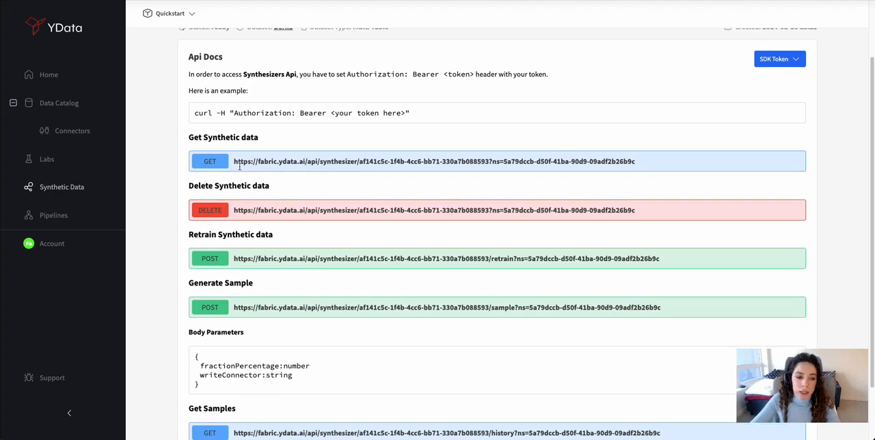
scroll("down", 3)
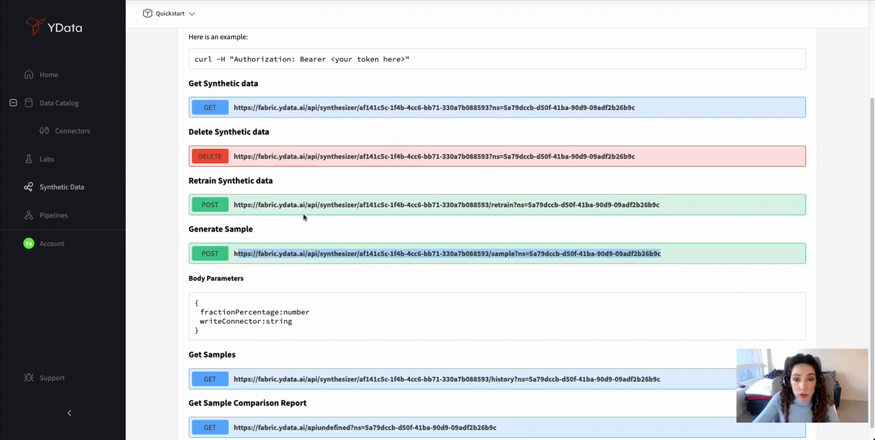
scroll("down", 3)
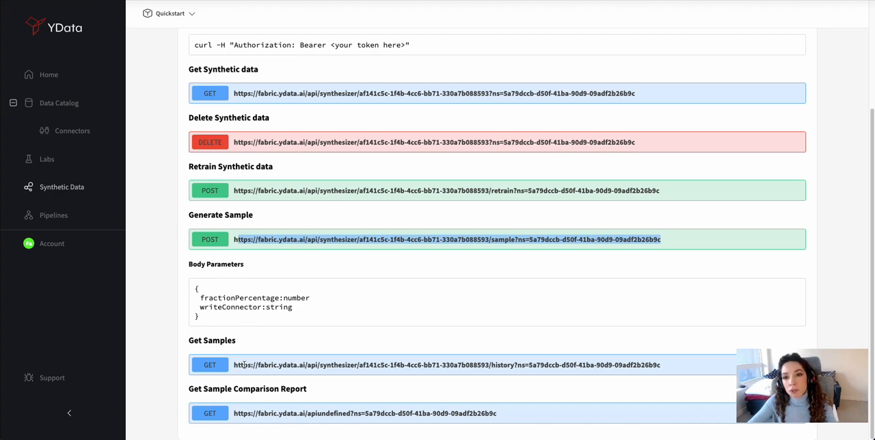
scroll("up", 3)
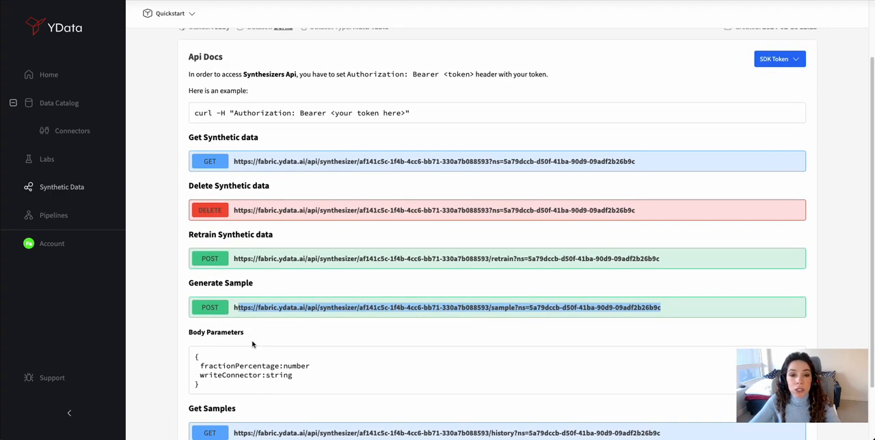
scroll("up", 3)
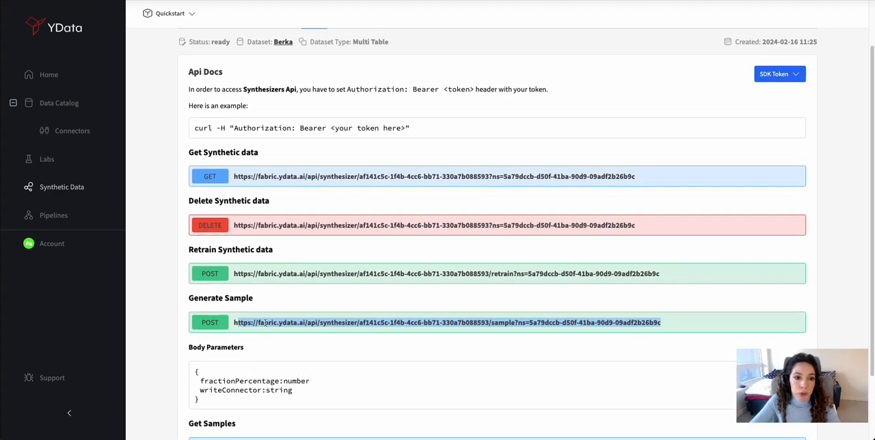
scroll("up", 3)
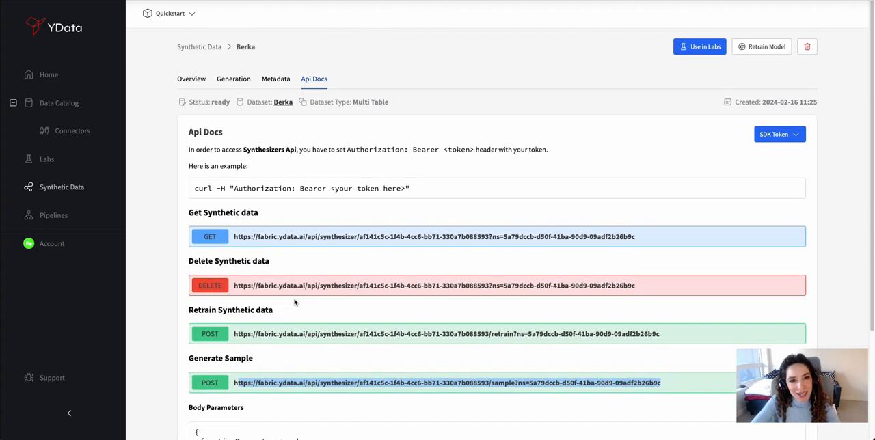